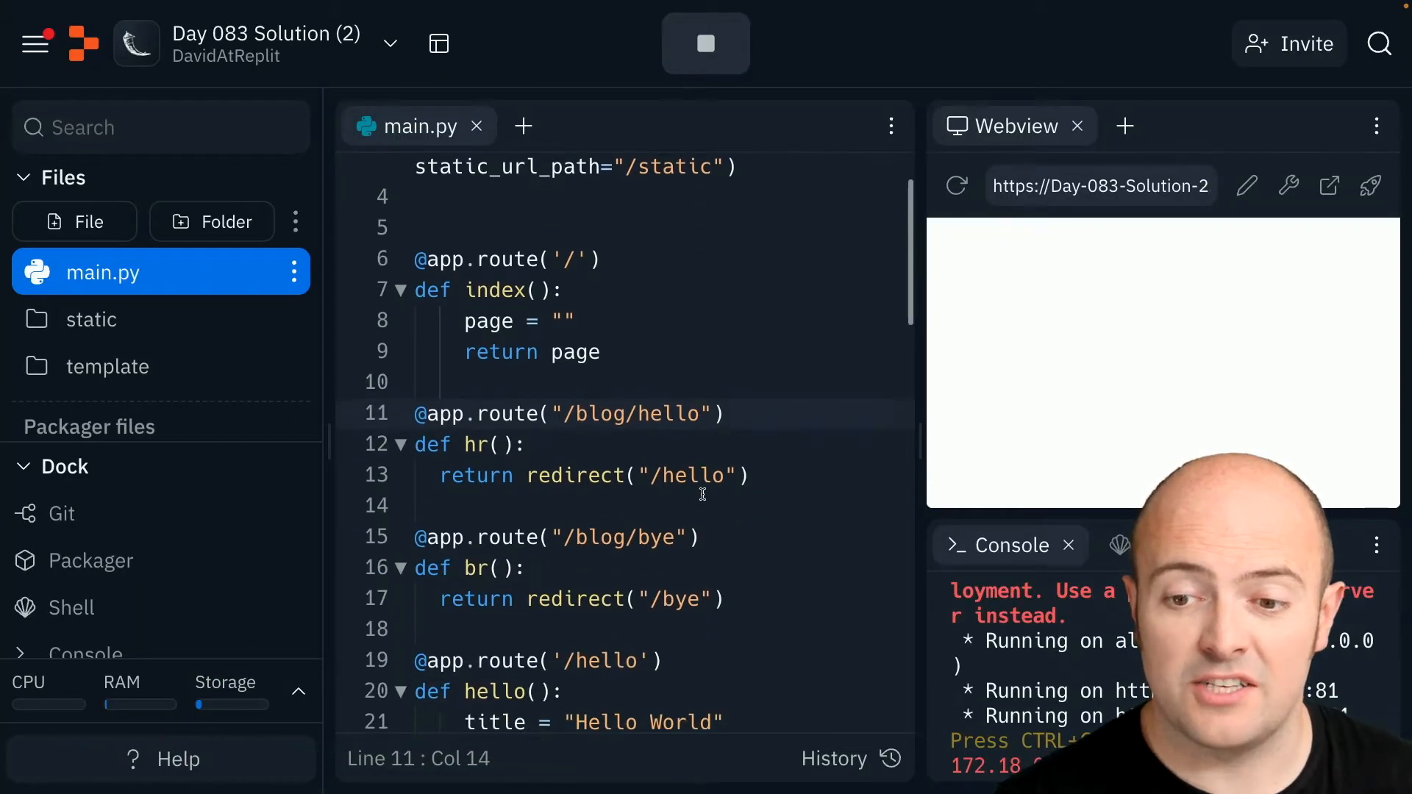
Add a head link in blog.html to the stylesheet static/{template}.css
scroll(down, 3)
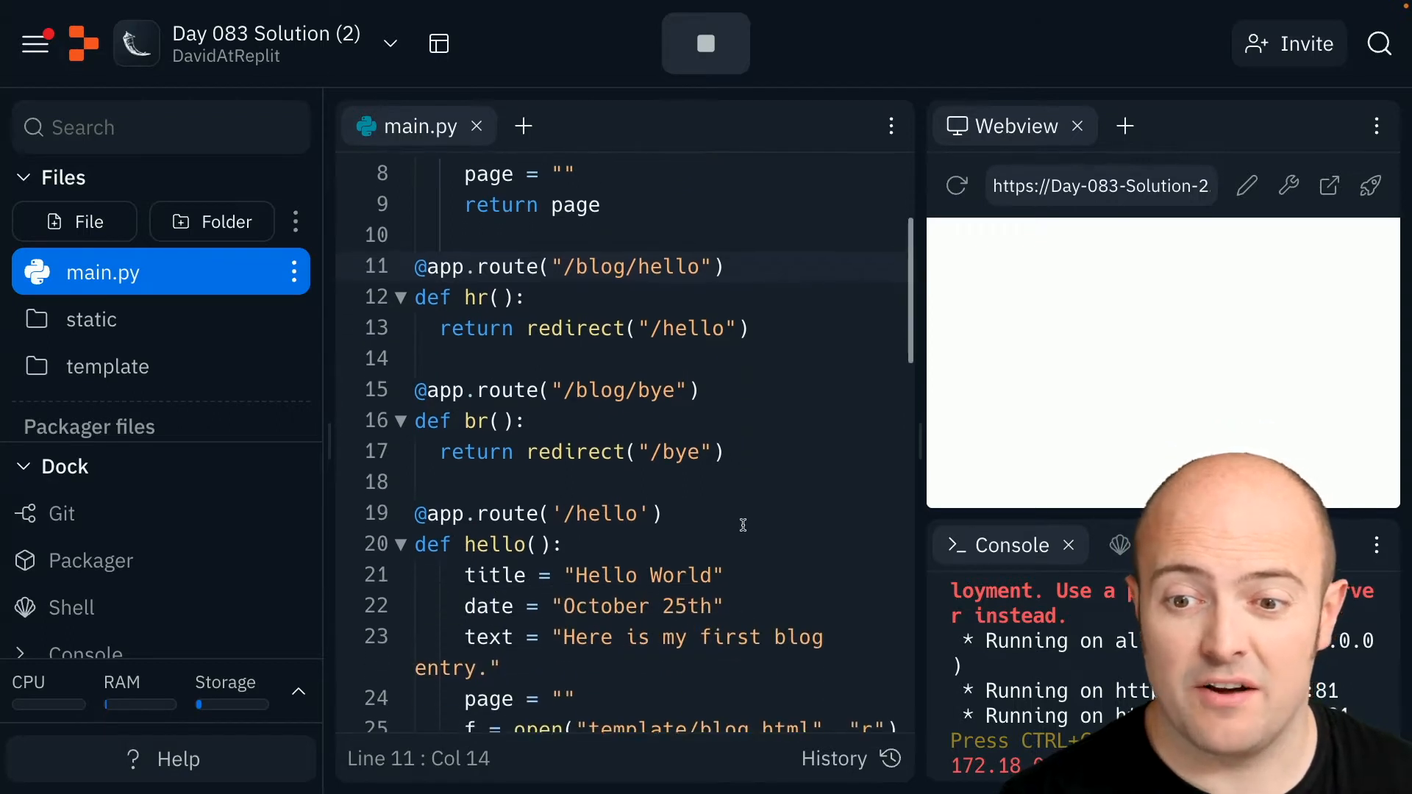
scroll(down, 3)
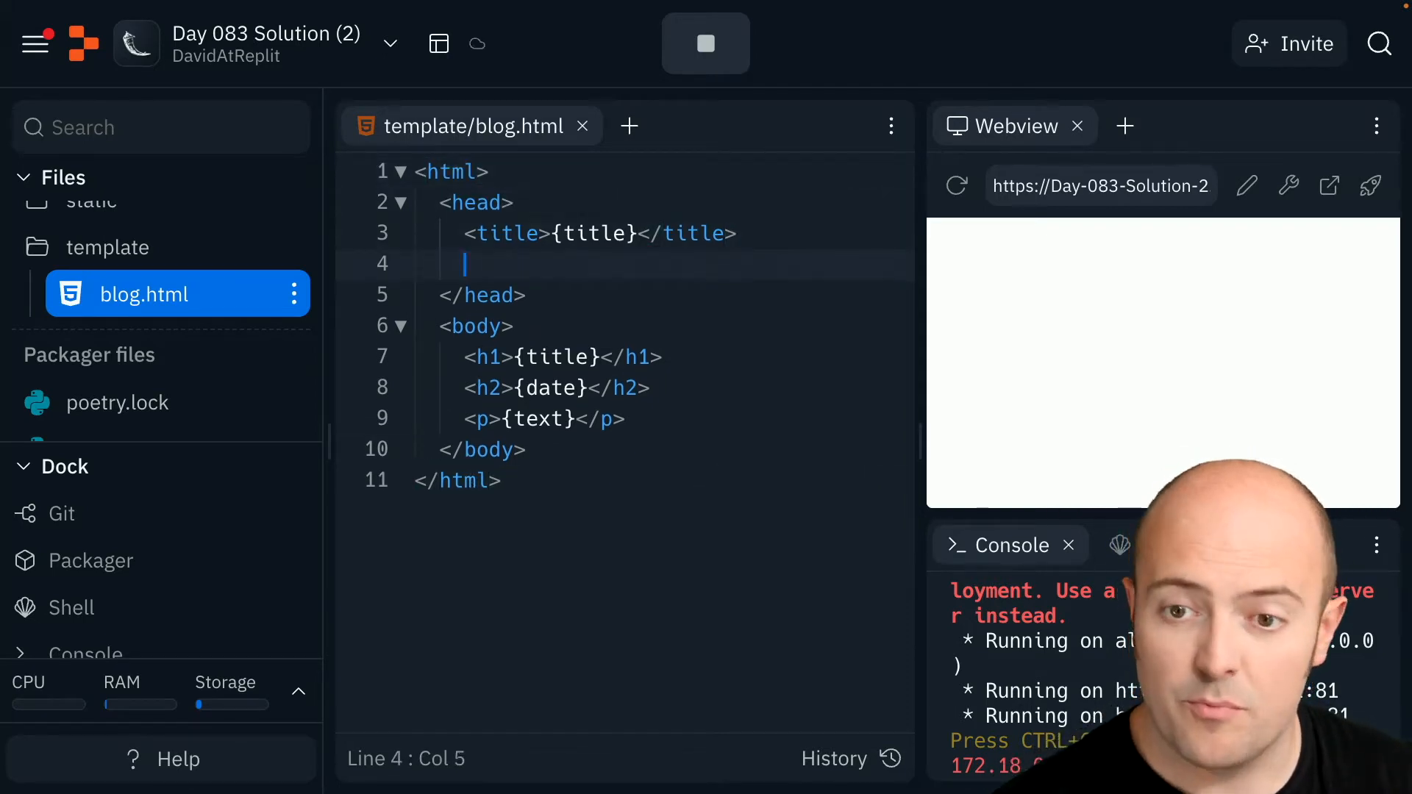
text(<link rel="stylesheet" href="styles.css">)
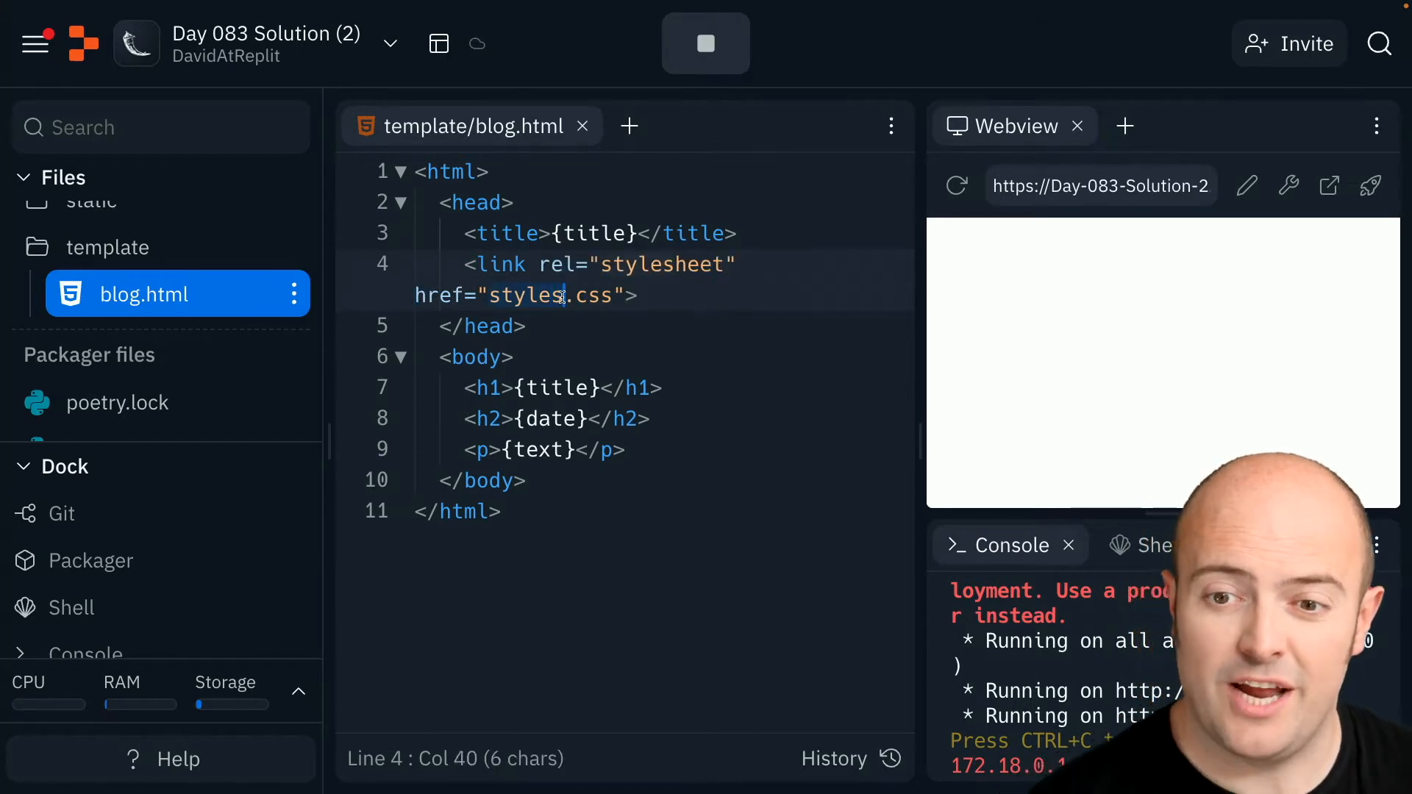
key(Backspace)
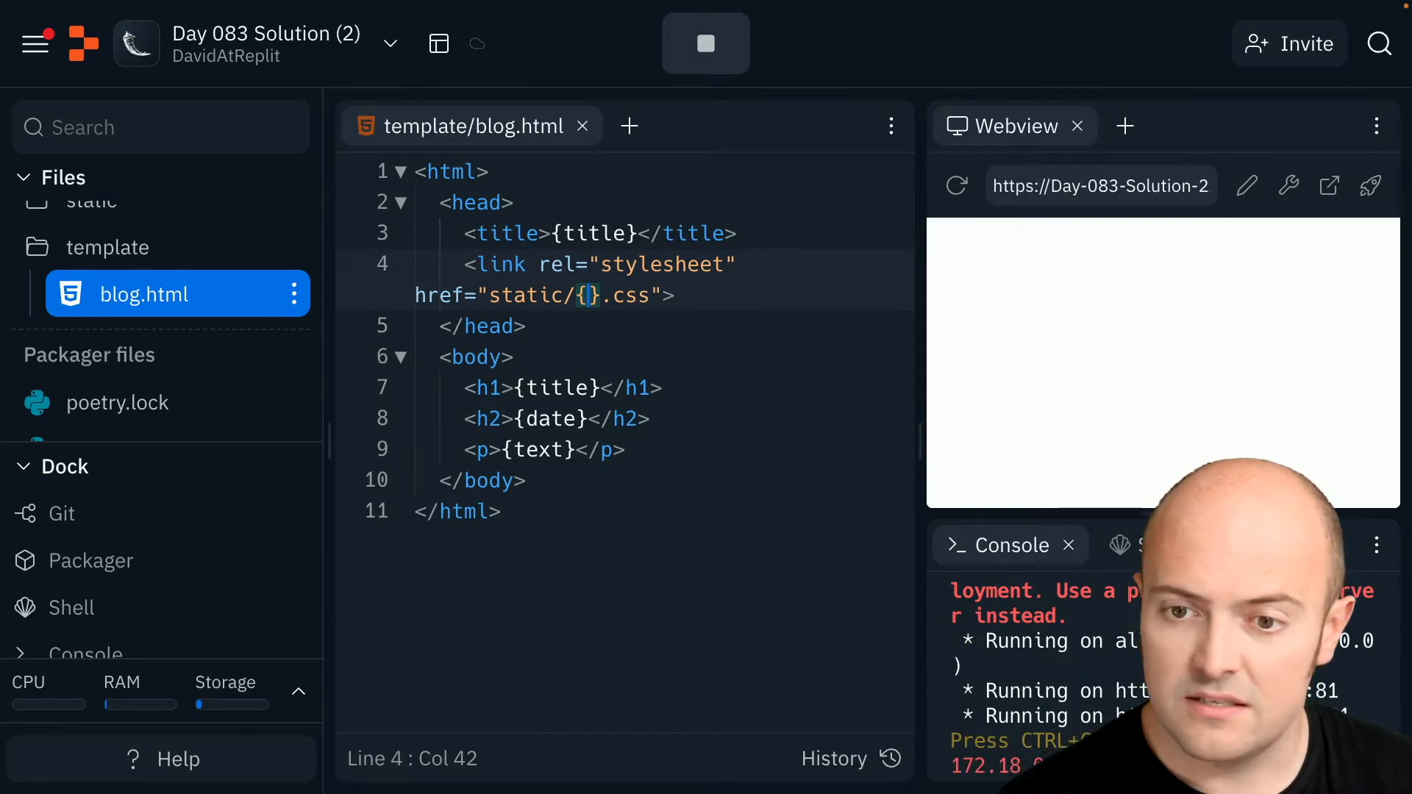
text(template)
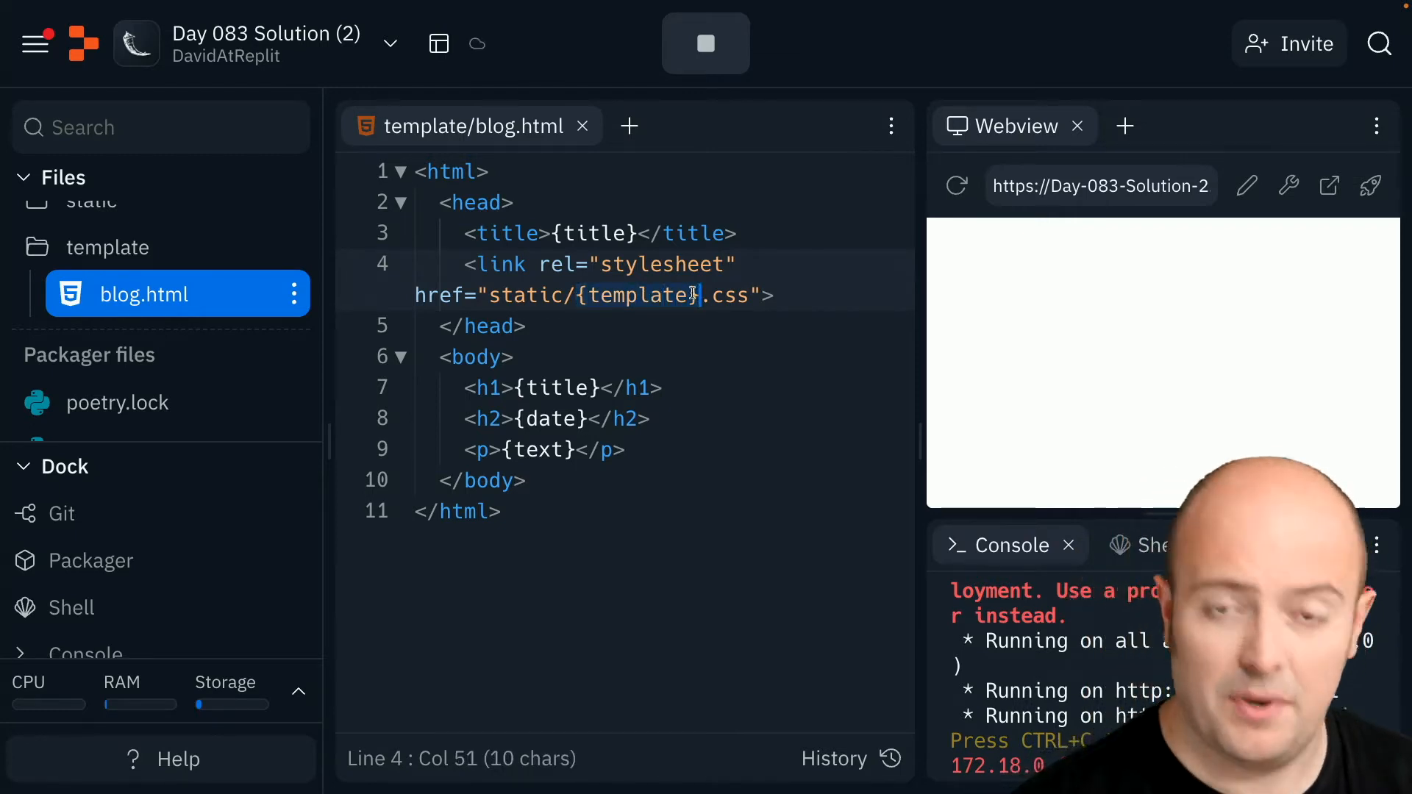
scroll(down, 3)
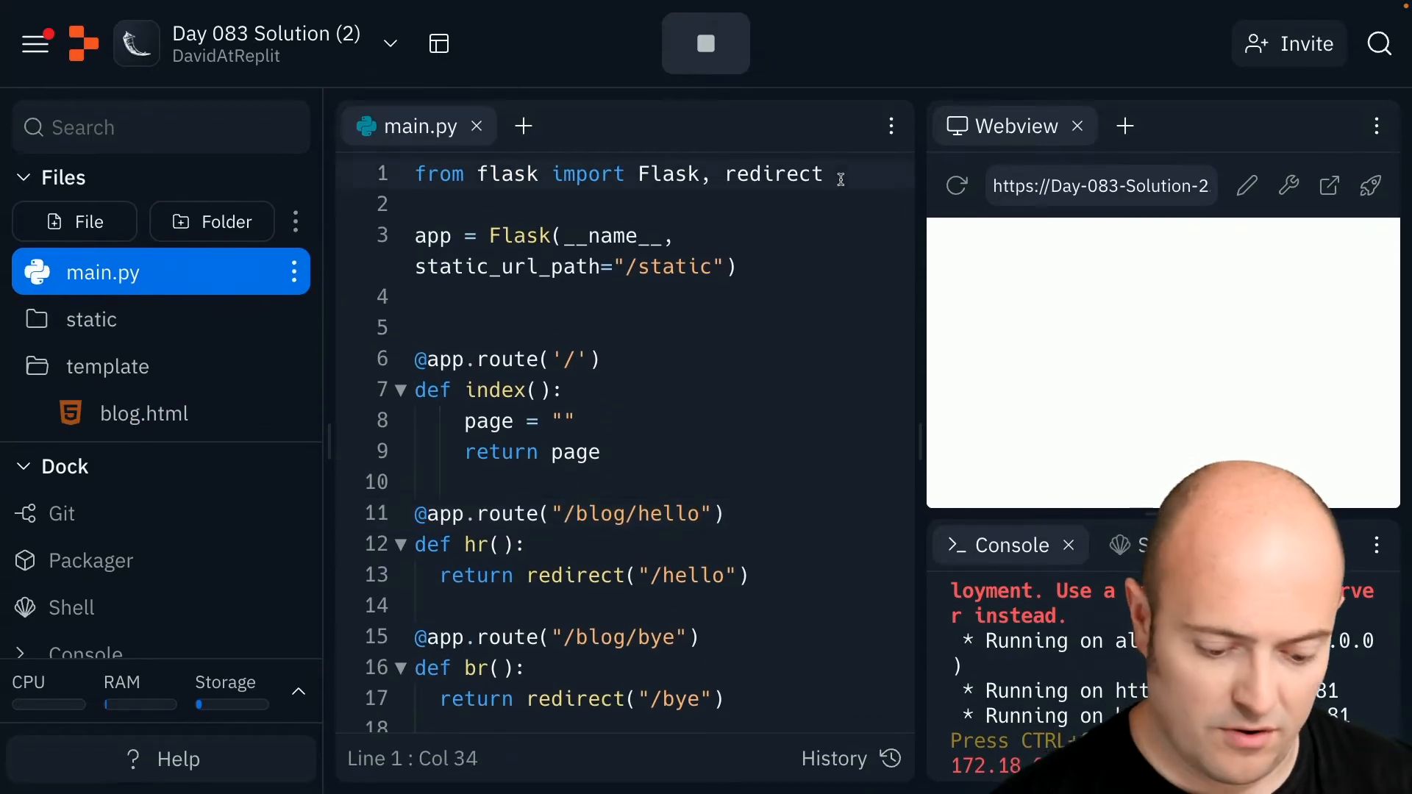
Add request to the flask import line in main.py
text(, request)
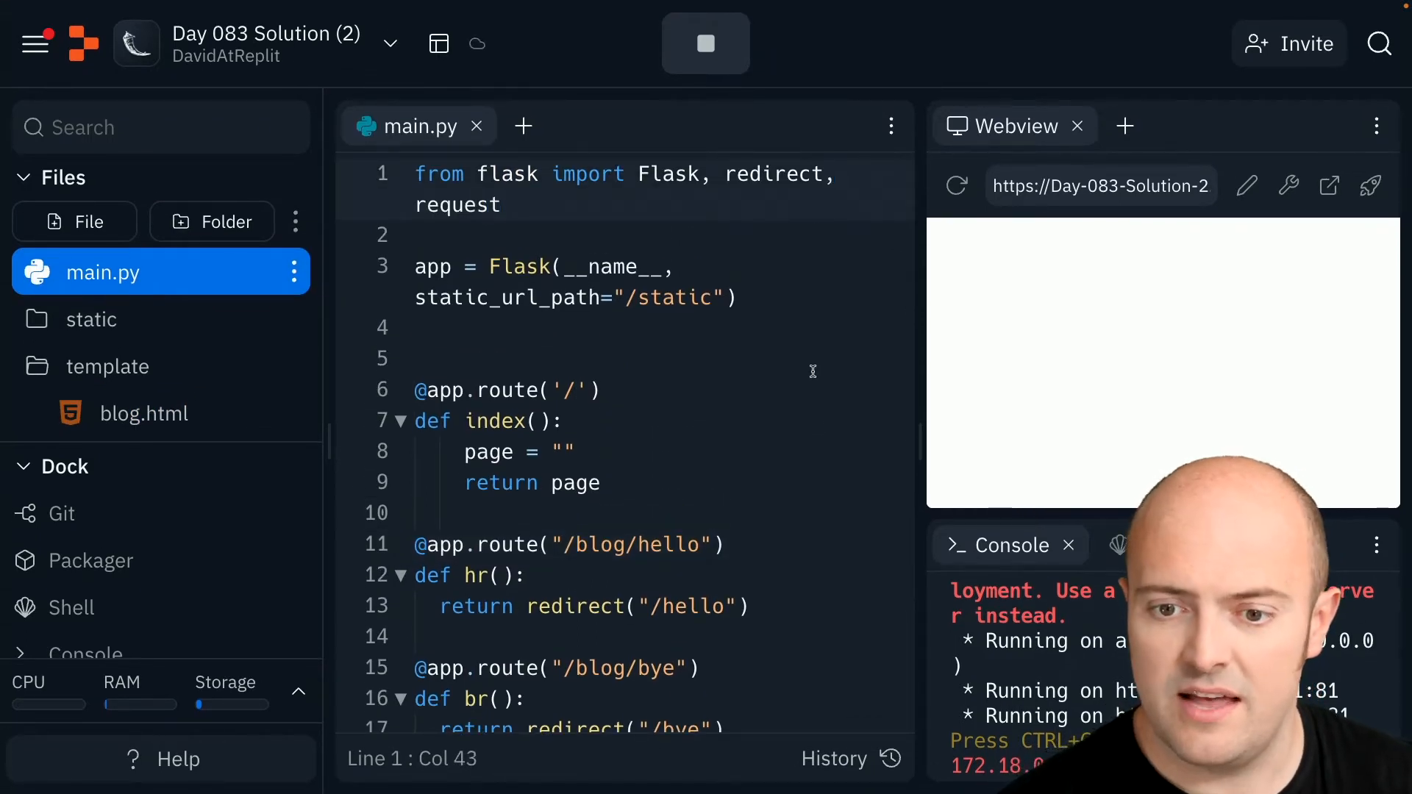
scroll(down, 3)
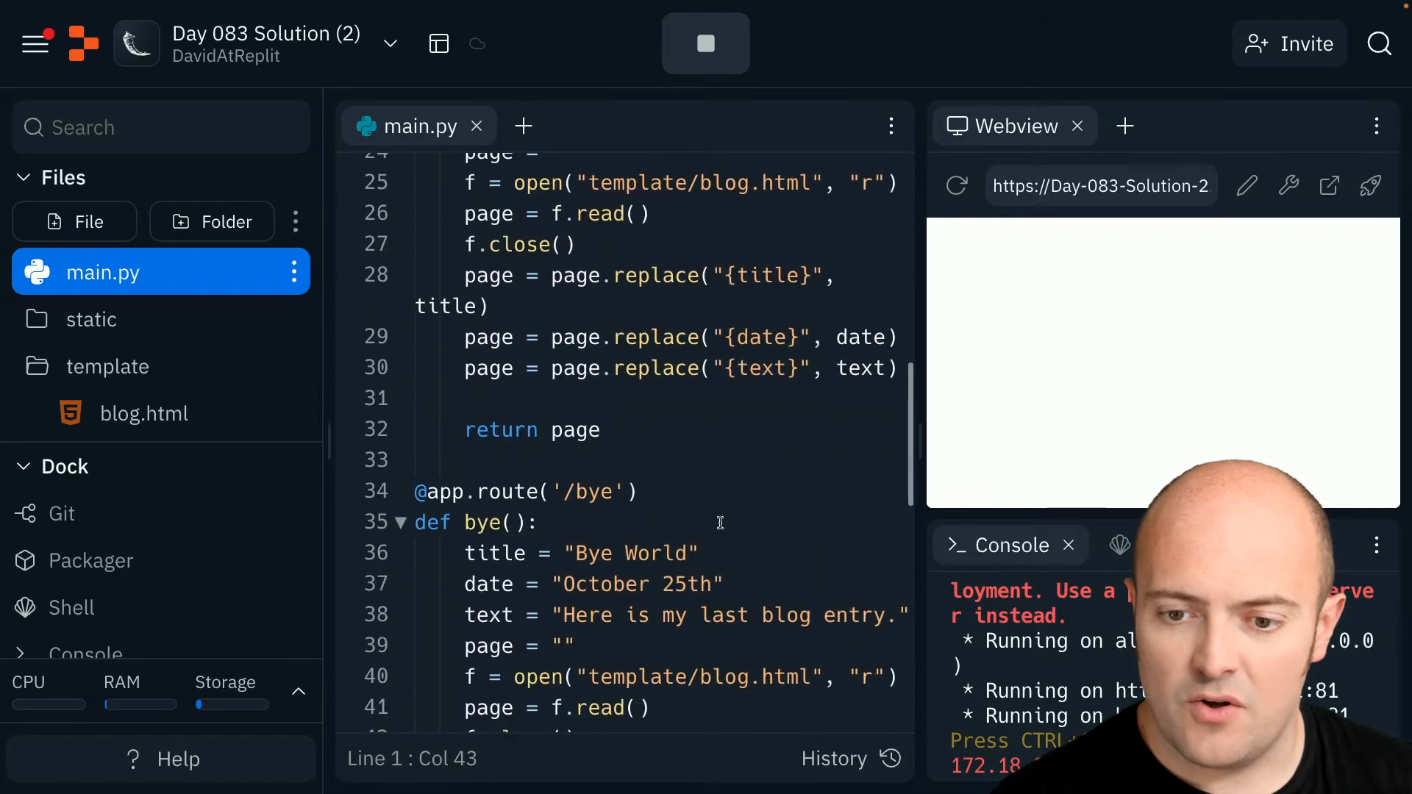
scroll(down, 3)
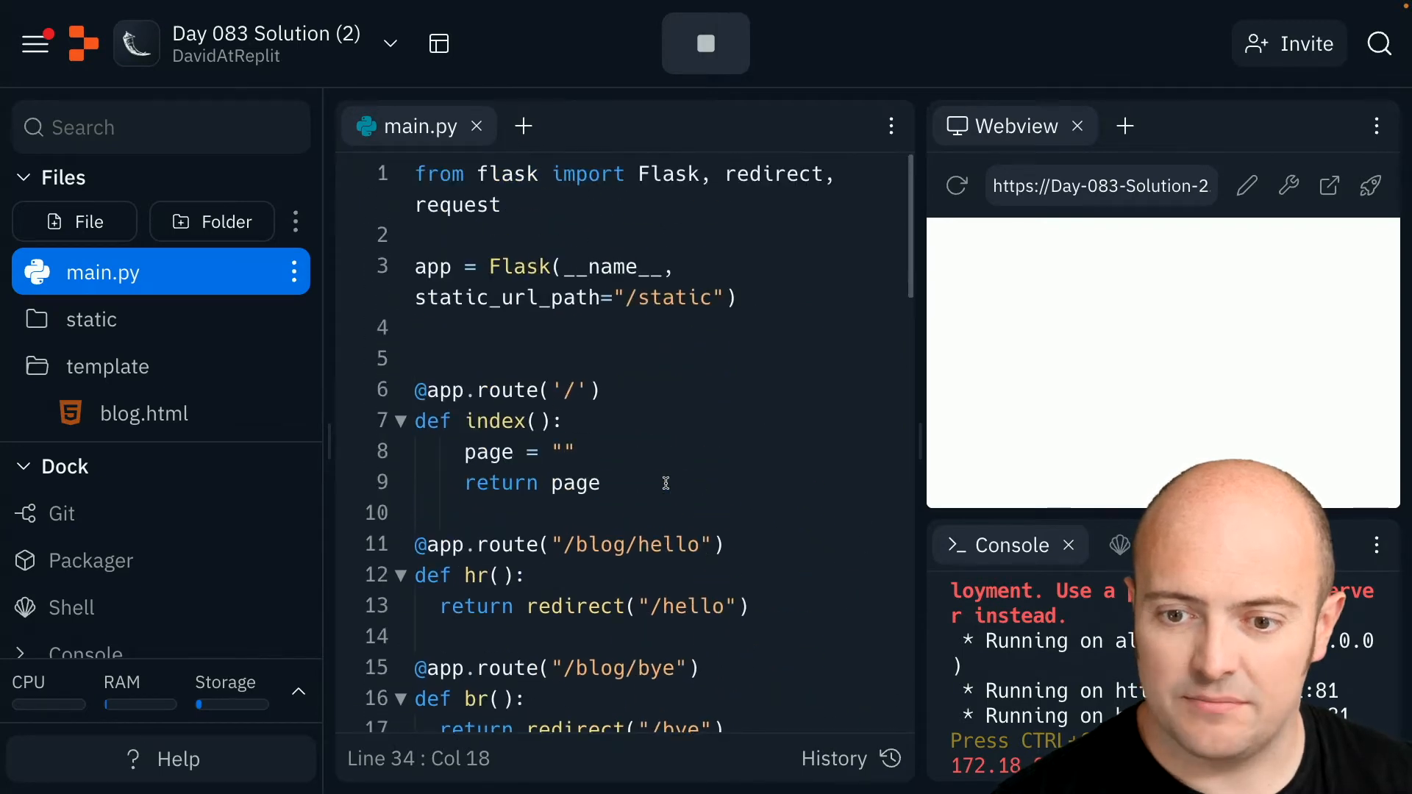
scroll(down, 3)
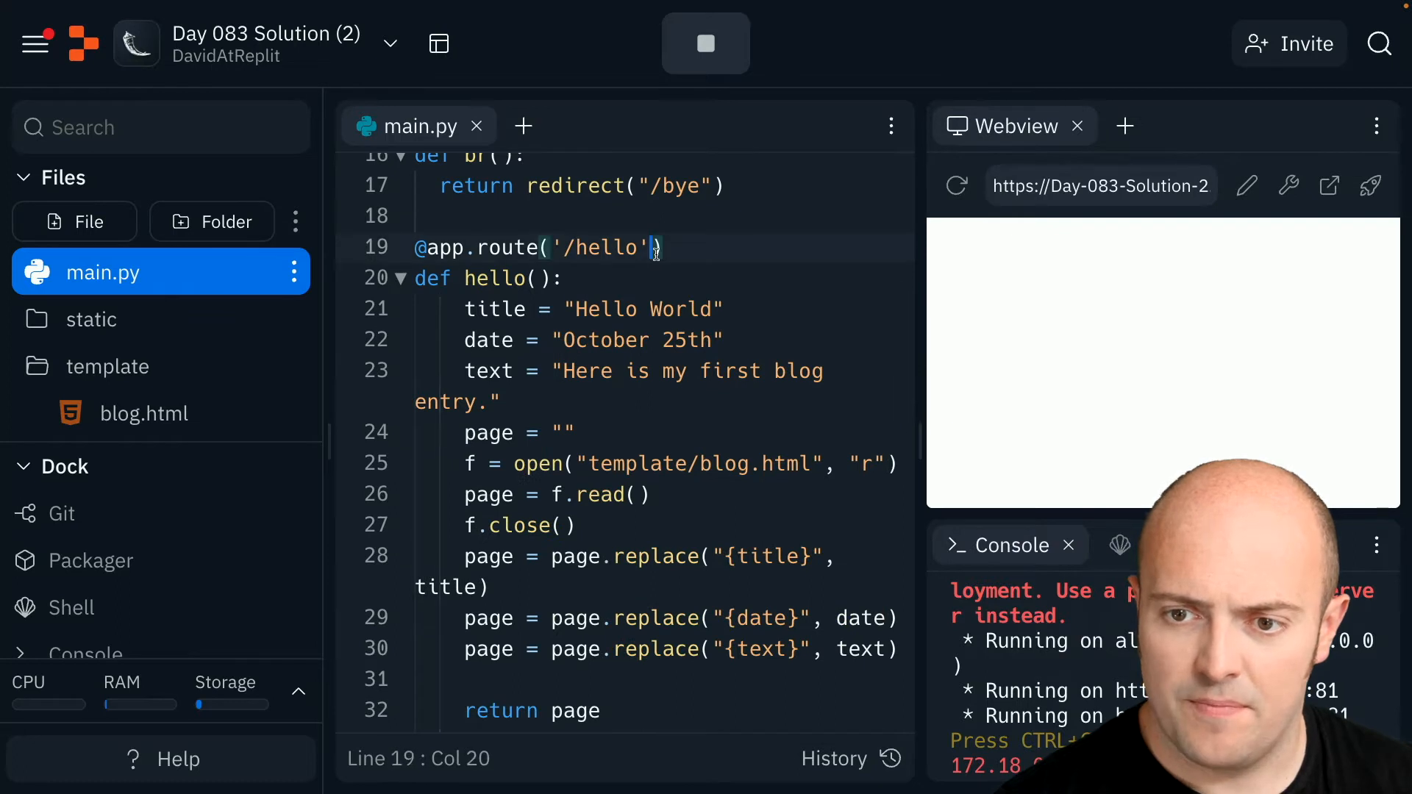
Give the /hello and /bye route decorators methods = [GET]
text(, methods = ")
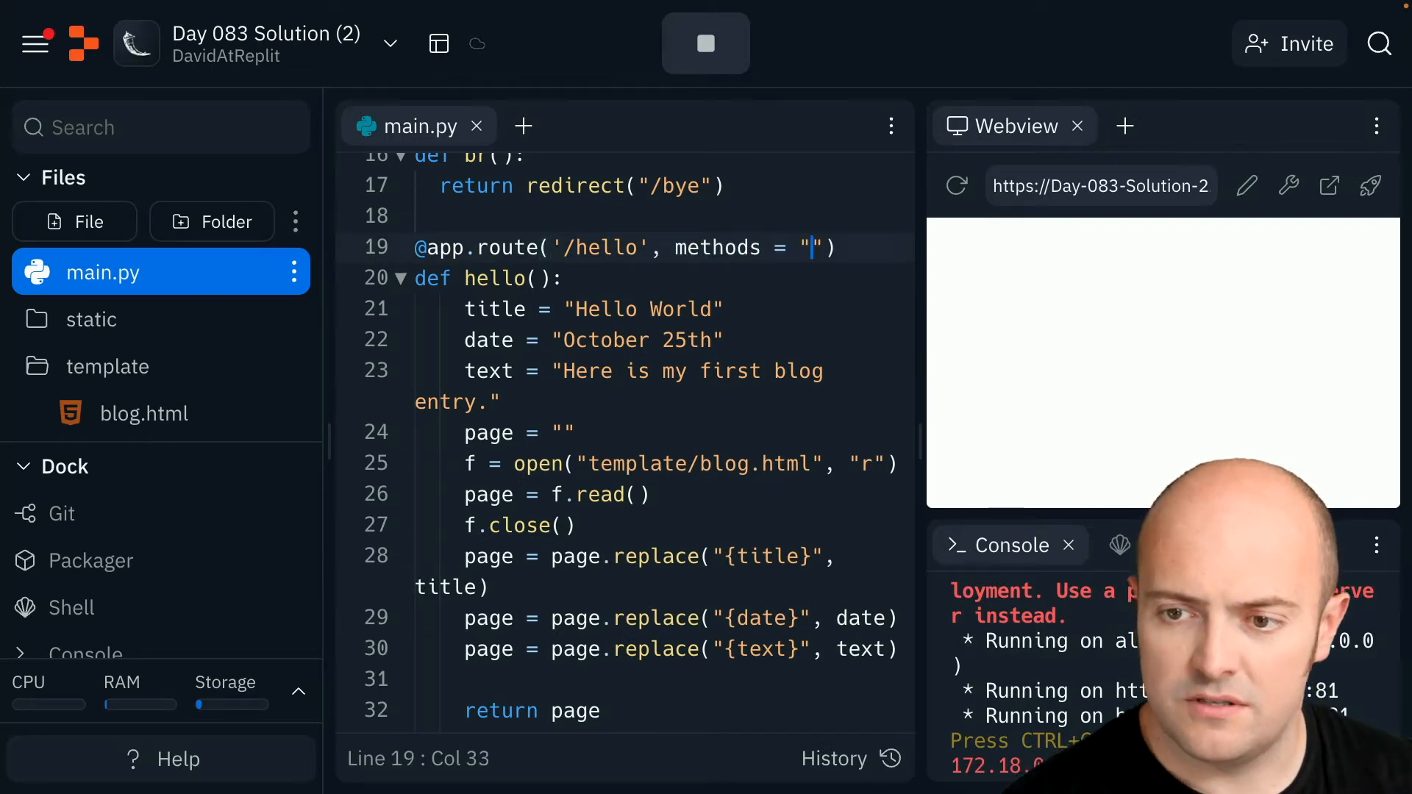
text([])
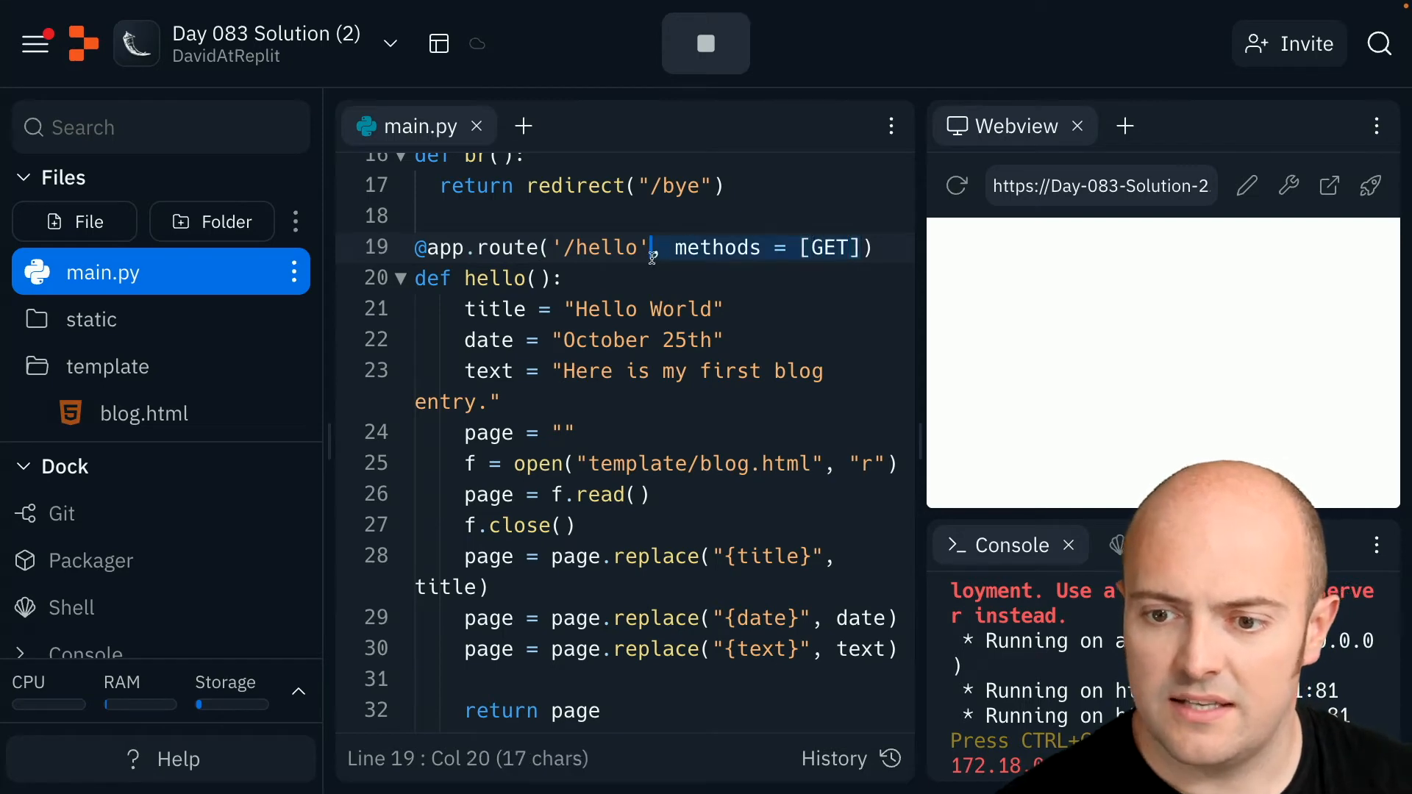
scroll(down, 3)
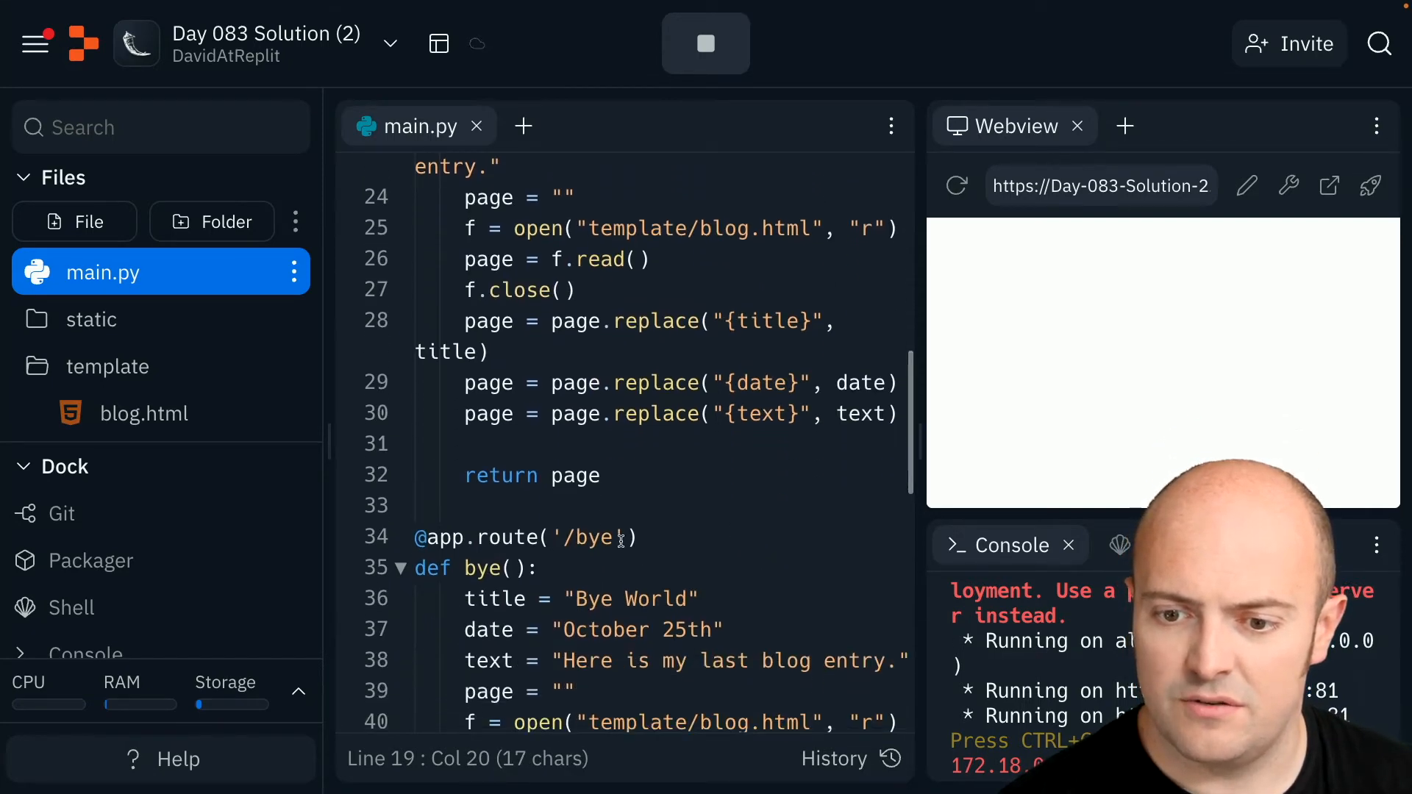
text(, methods = [GET])
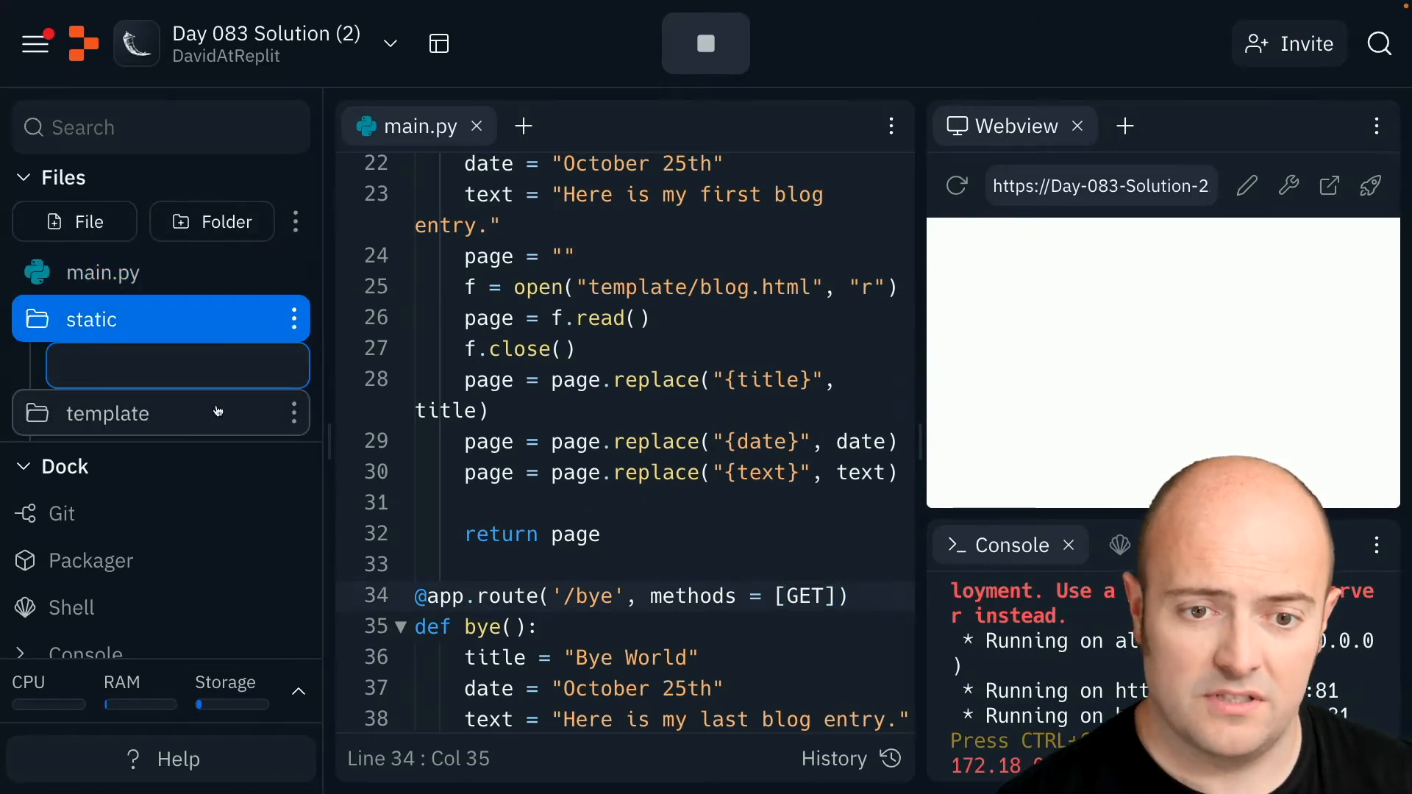
Create default.css and fancy.css in the static folder
text(default.)
text(fancy.css)
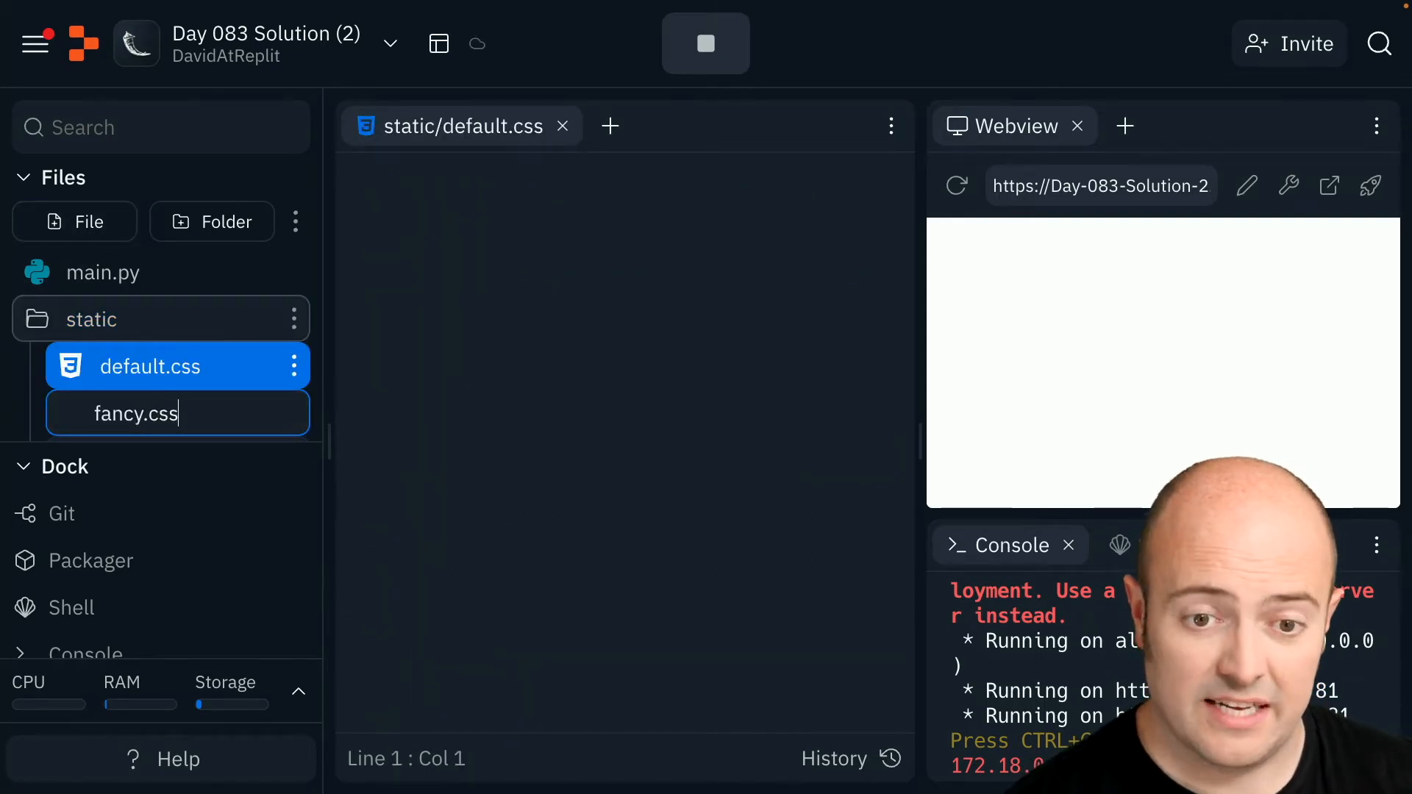
key(Enter)
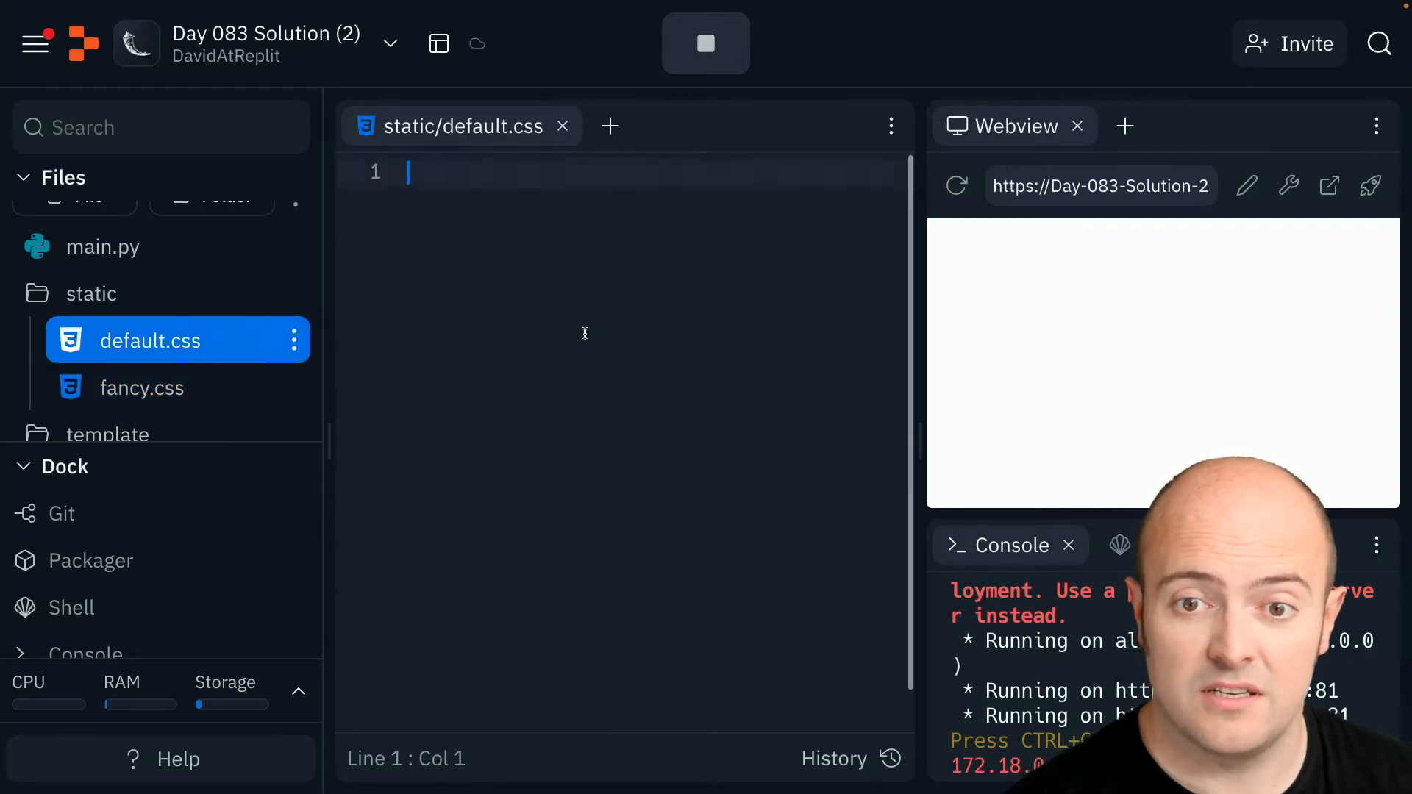
Style html in default.css with background-color #99f3ff and color black
text(html {)
text(background-)
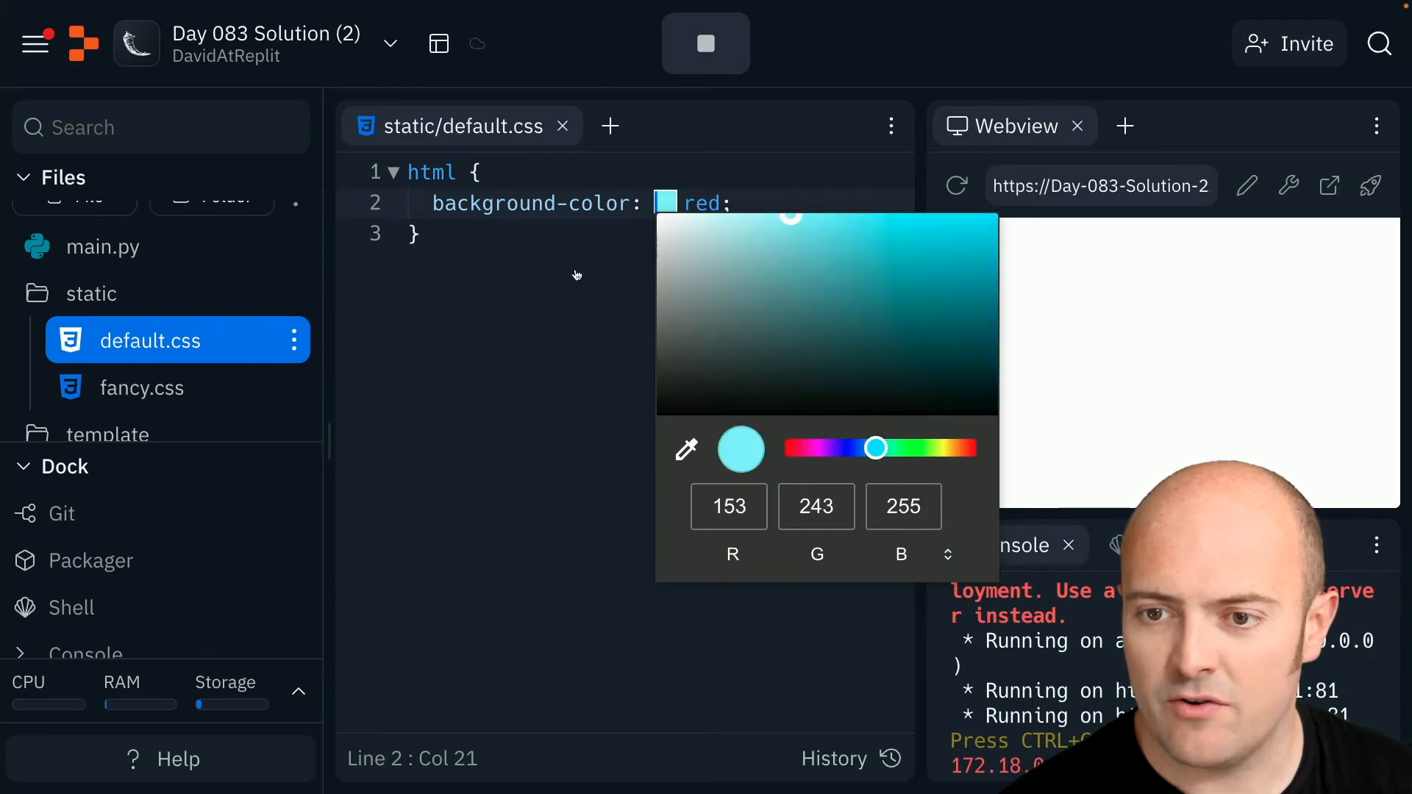
text(color)
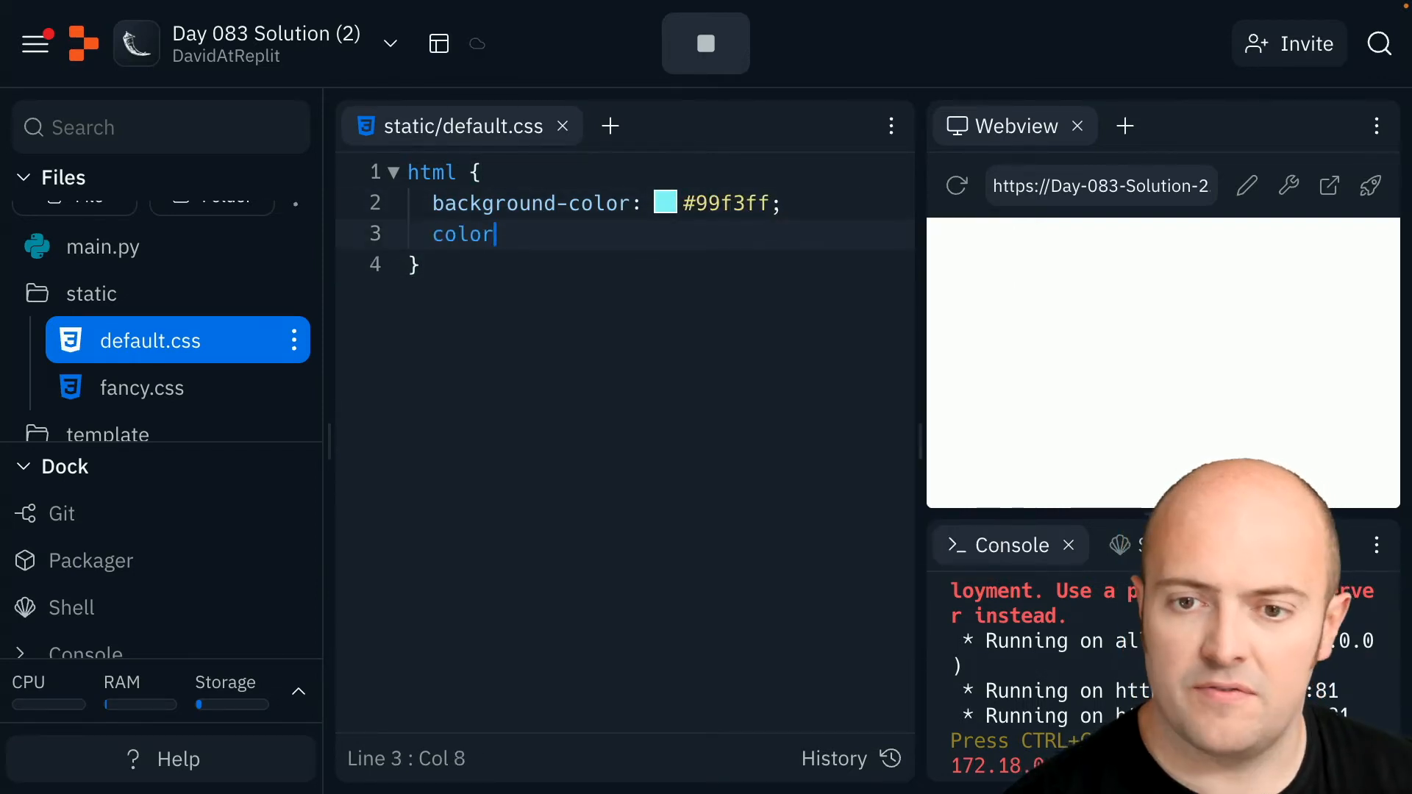
text(: black;)
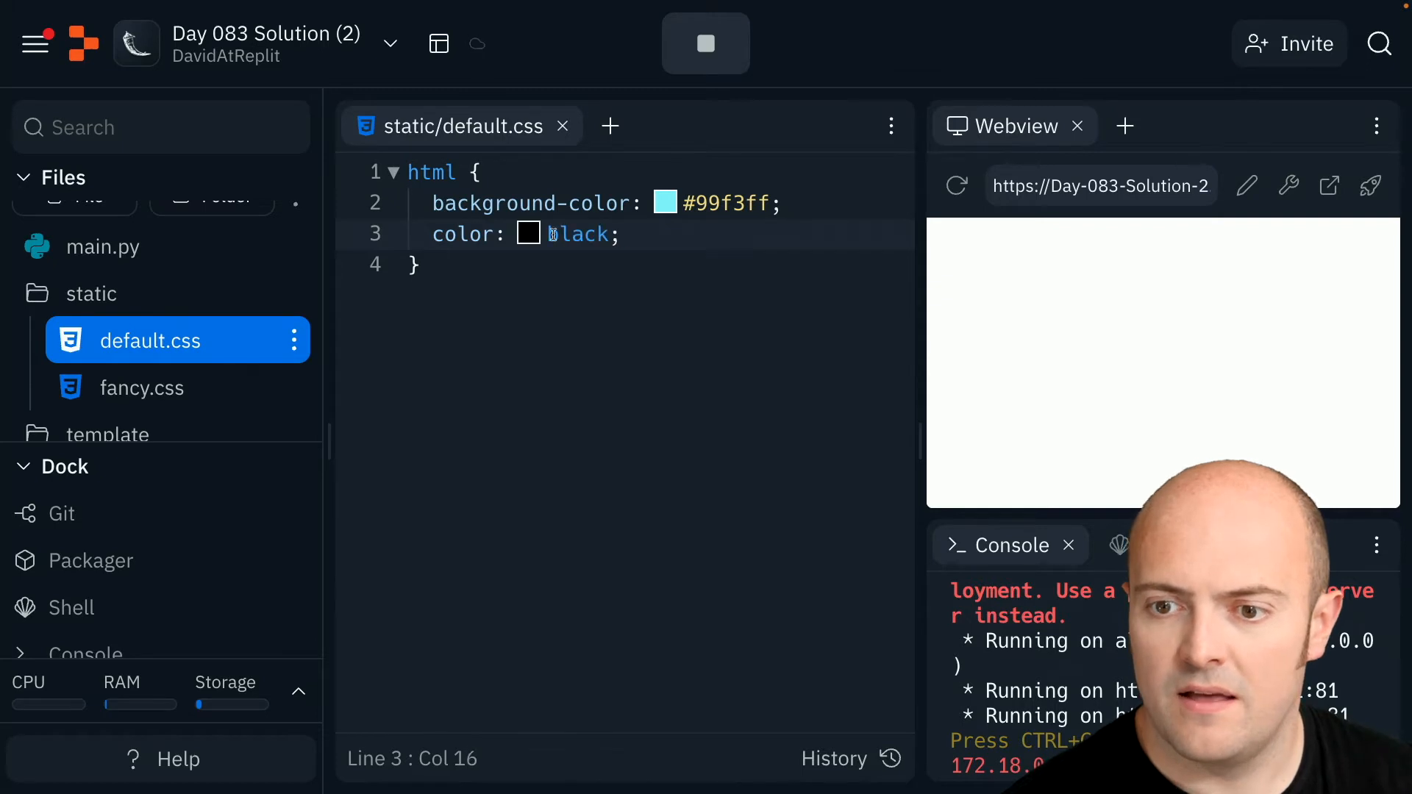
click(528, 234)
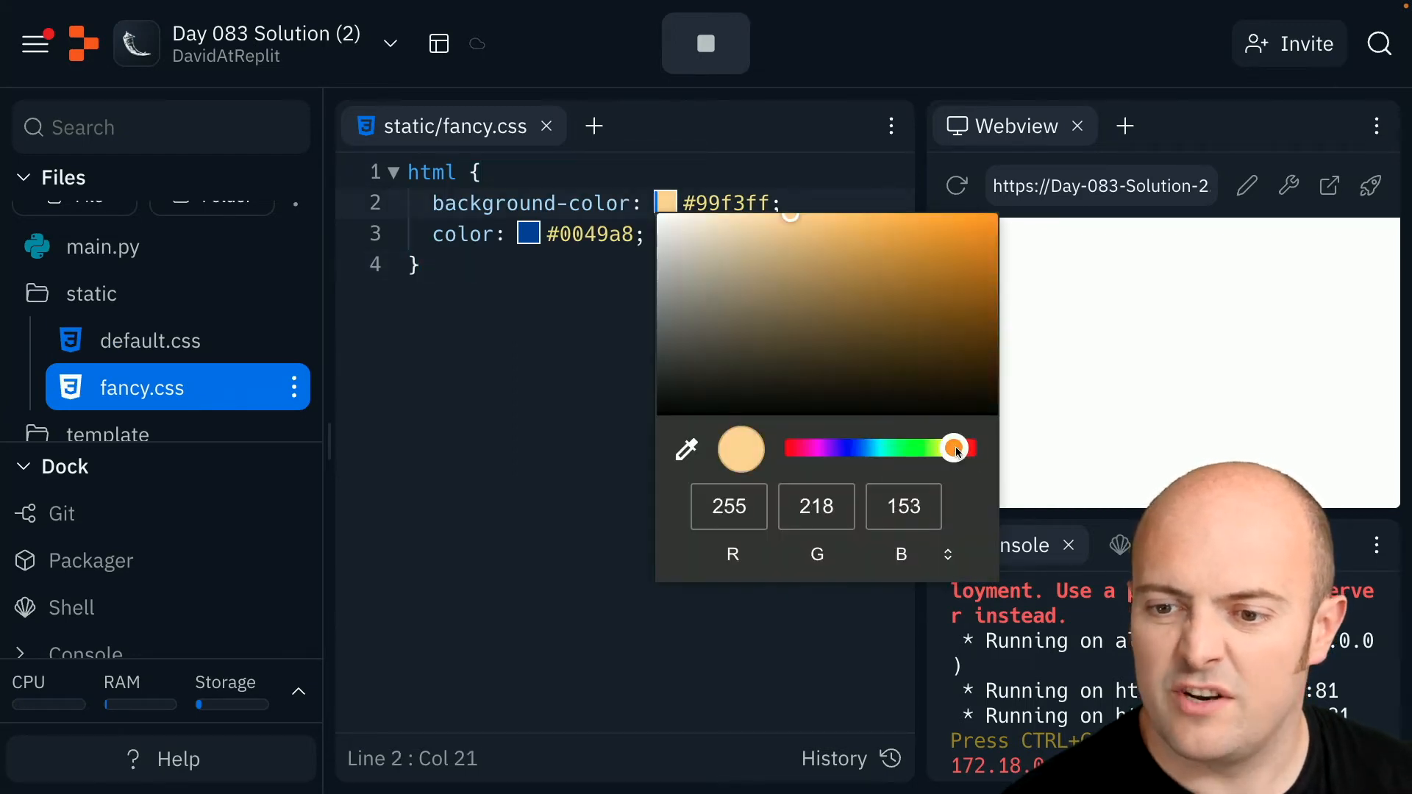
Set fancy.css html to background-color #aaff99 with color #14a800
drag(953, 447, 916, 447)
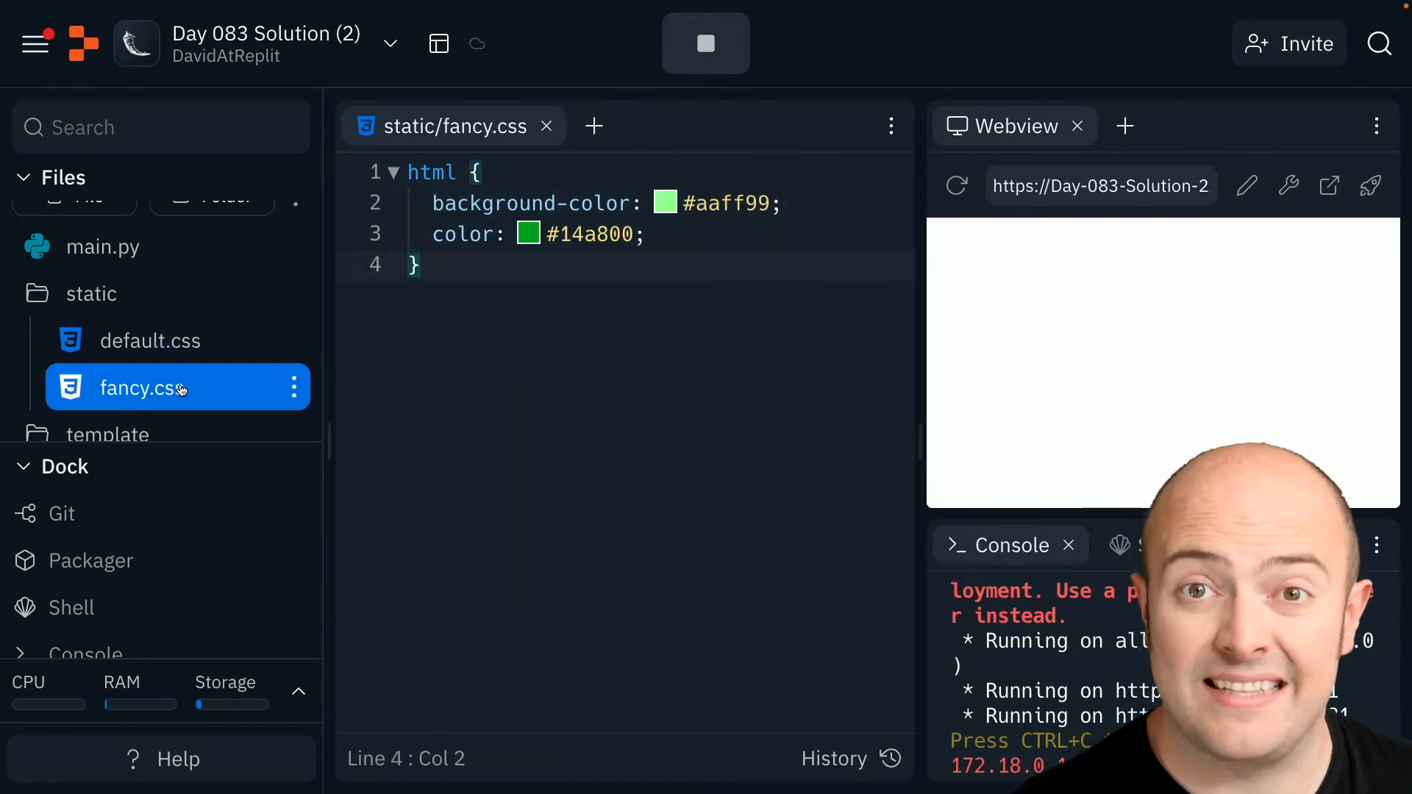
scroll(down, 3)
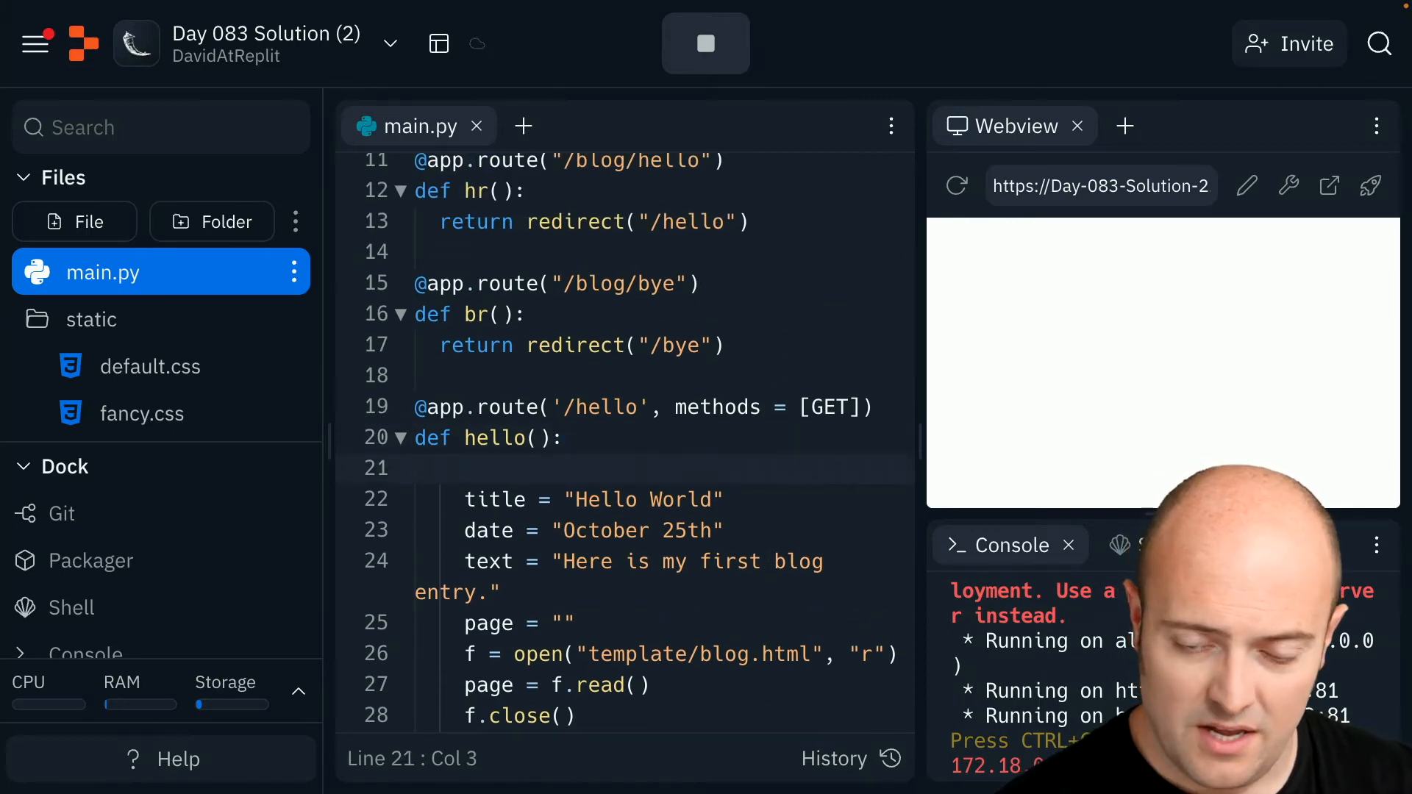
Read data = request.args and set template = "default" in the route
text(data =)
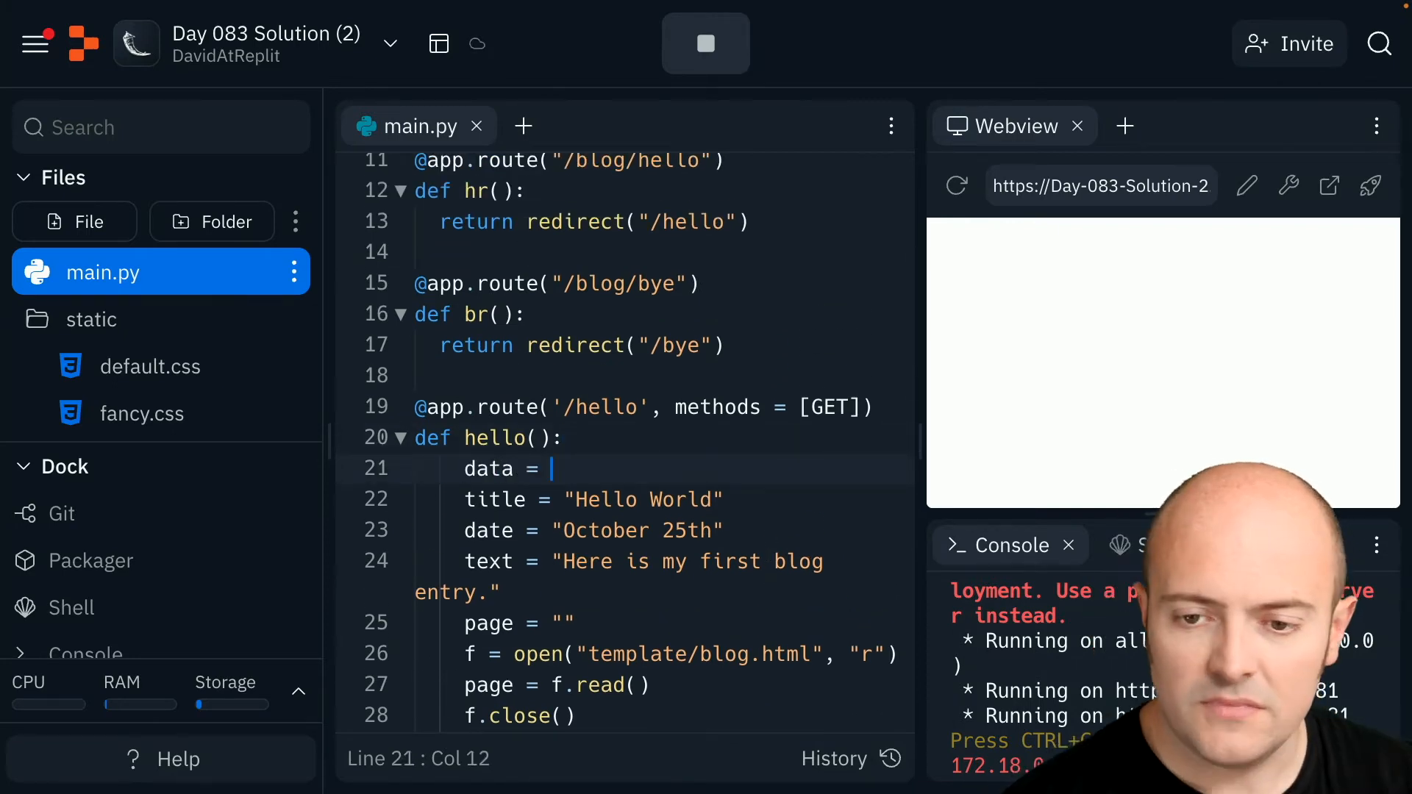
text(request)
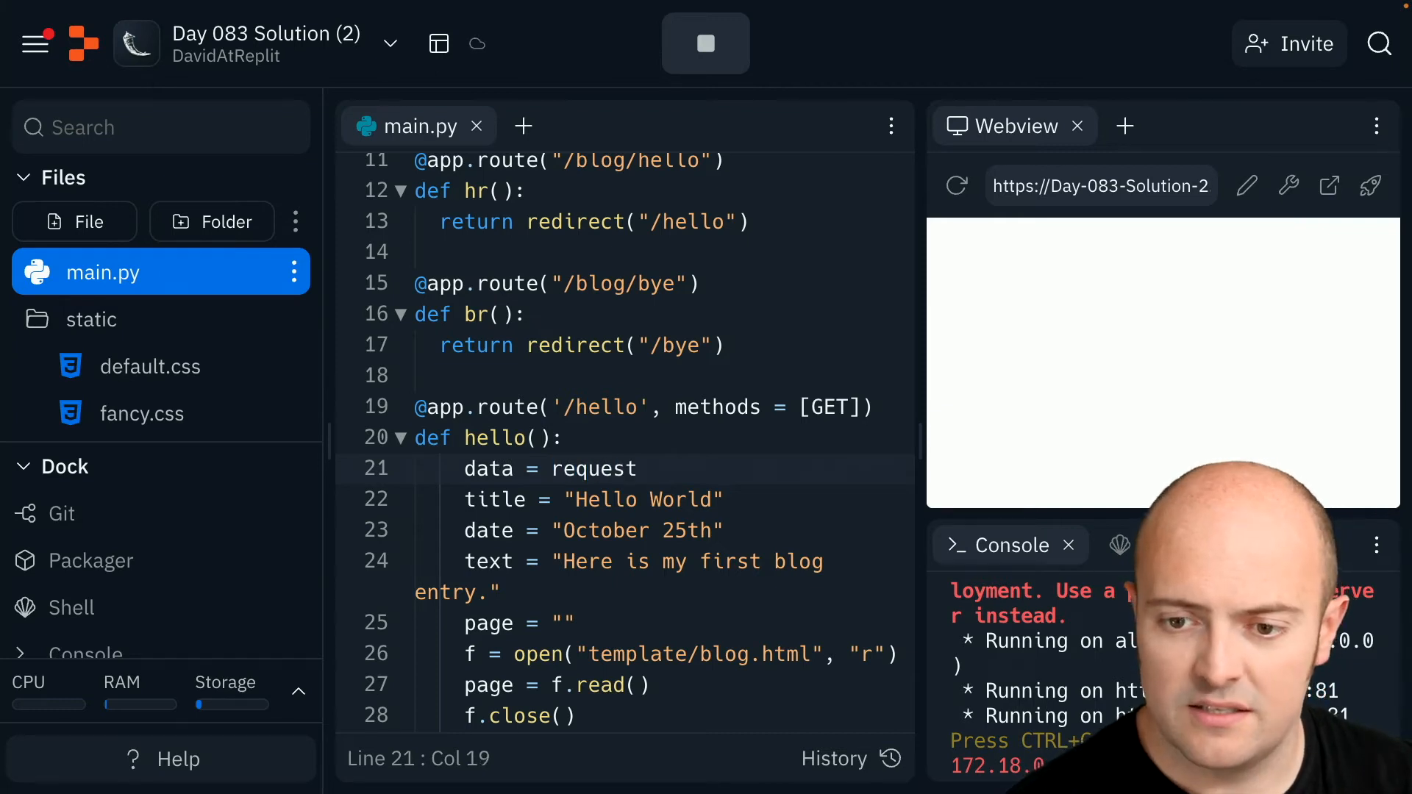
text(.args)
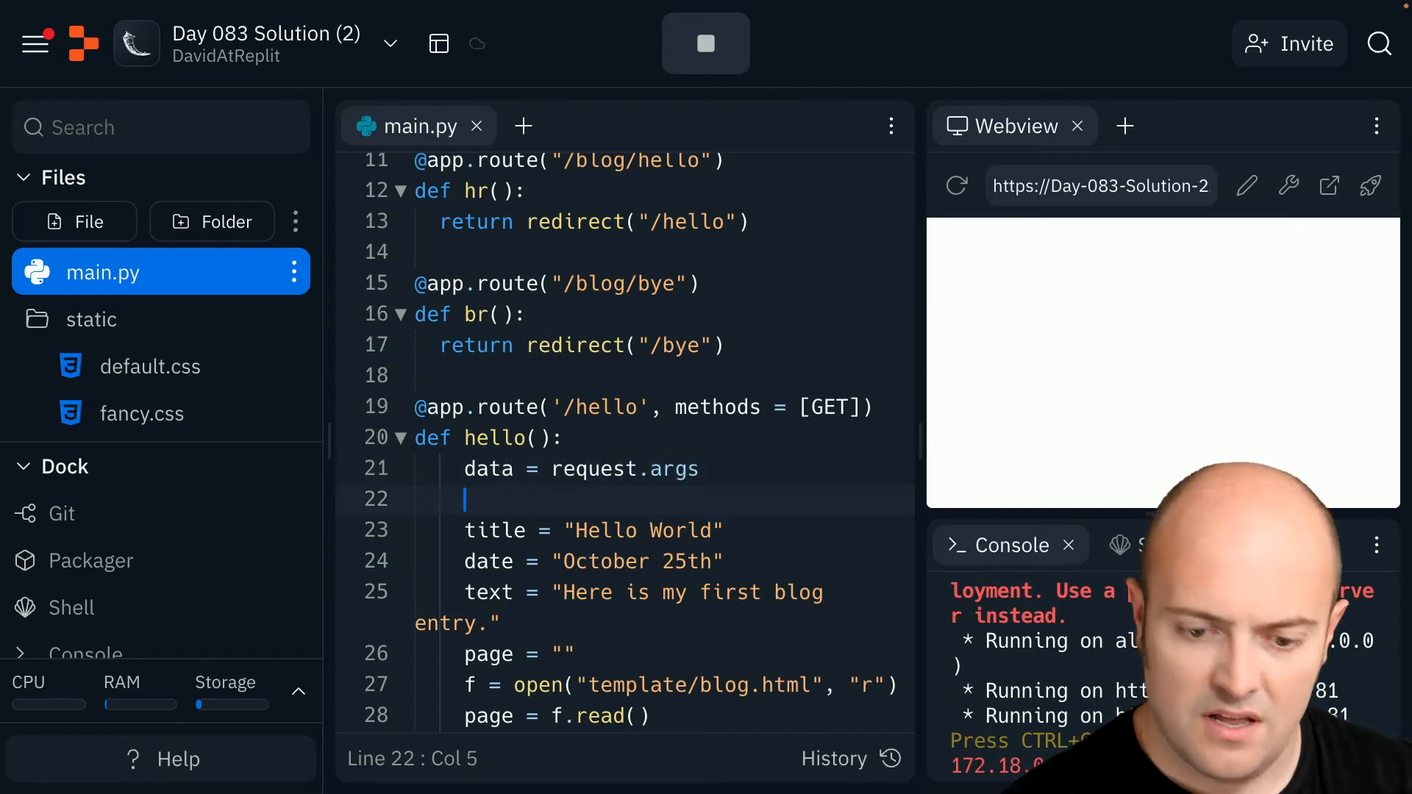
text(if data)
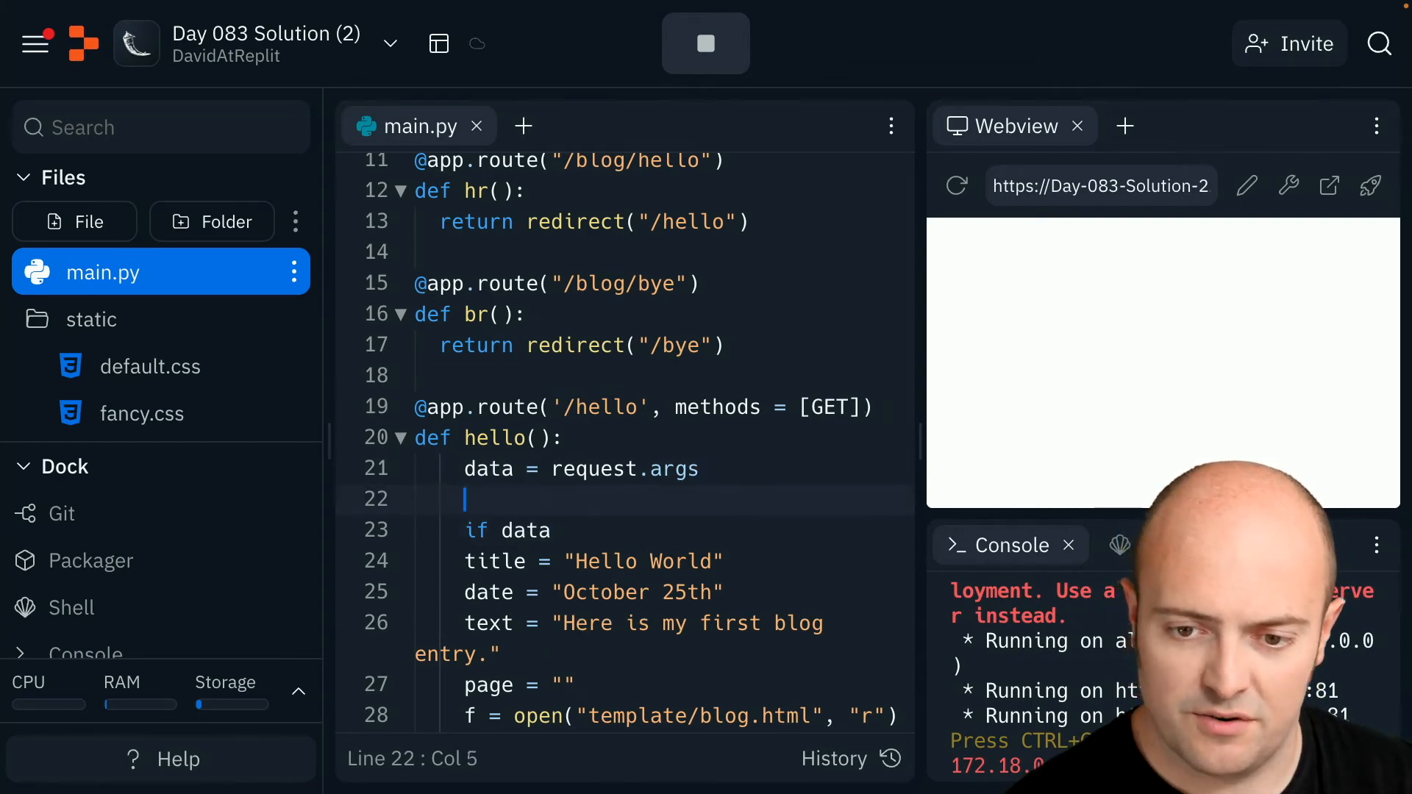
text(template =)
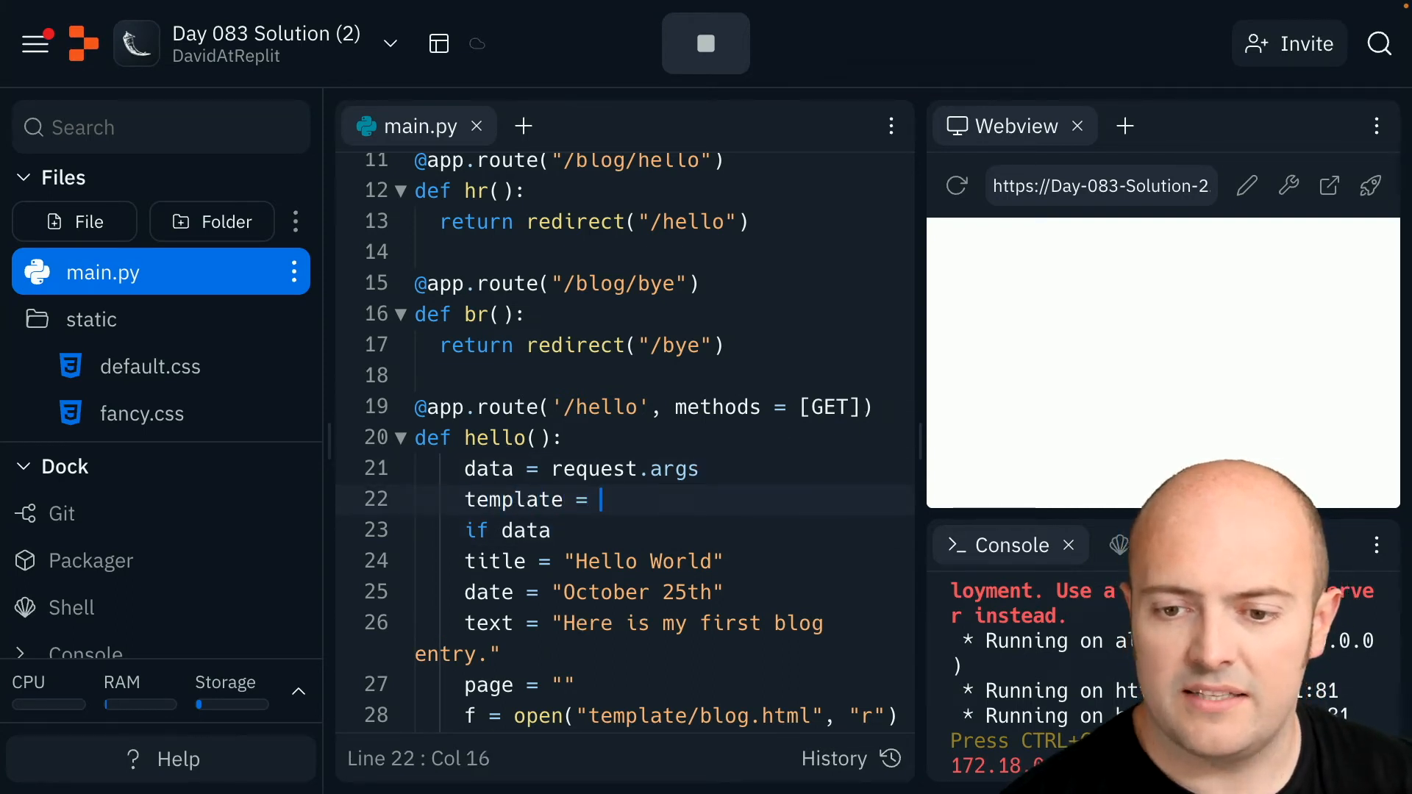
text("default")
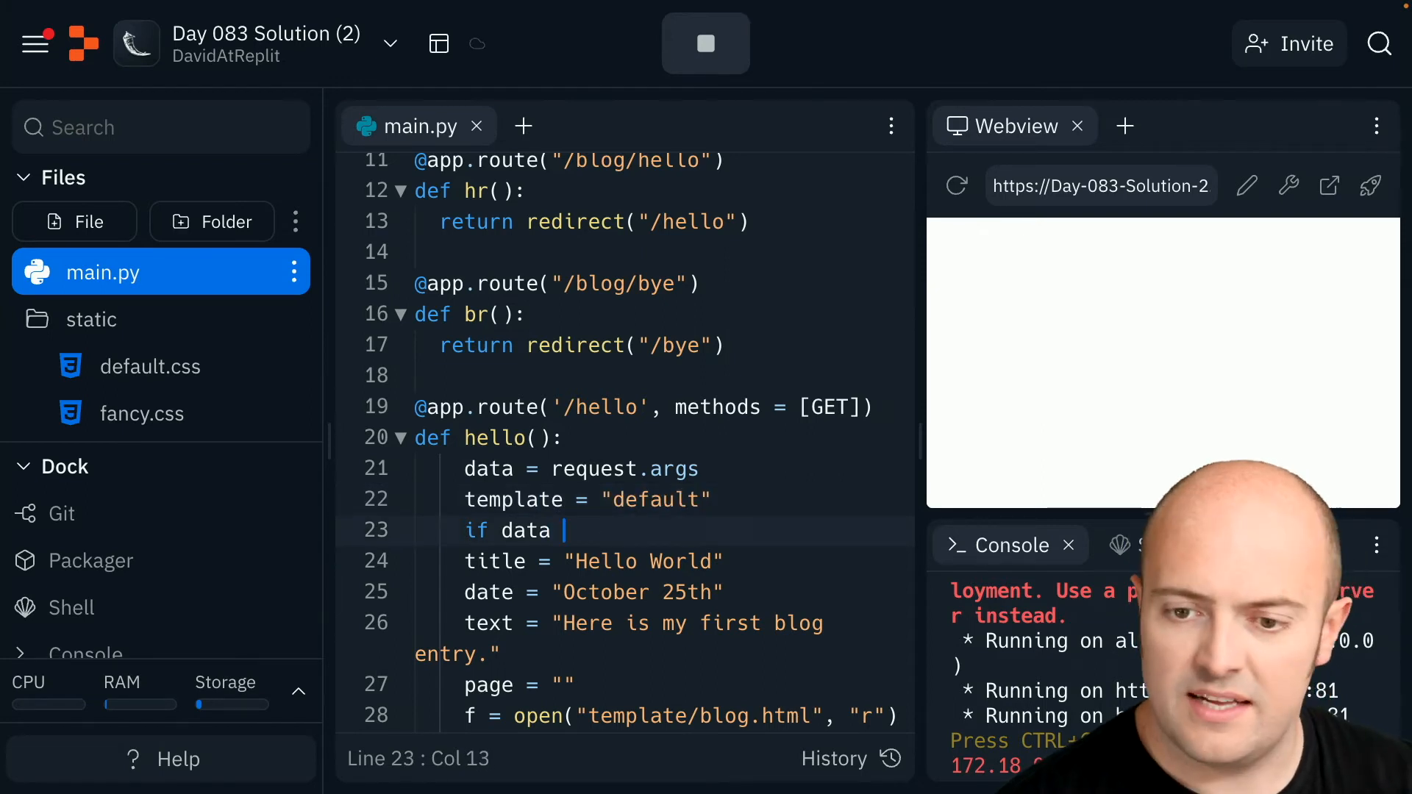
If data != {}, take template = data["template"] and replace {template} in the page
text(== {}:)
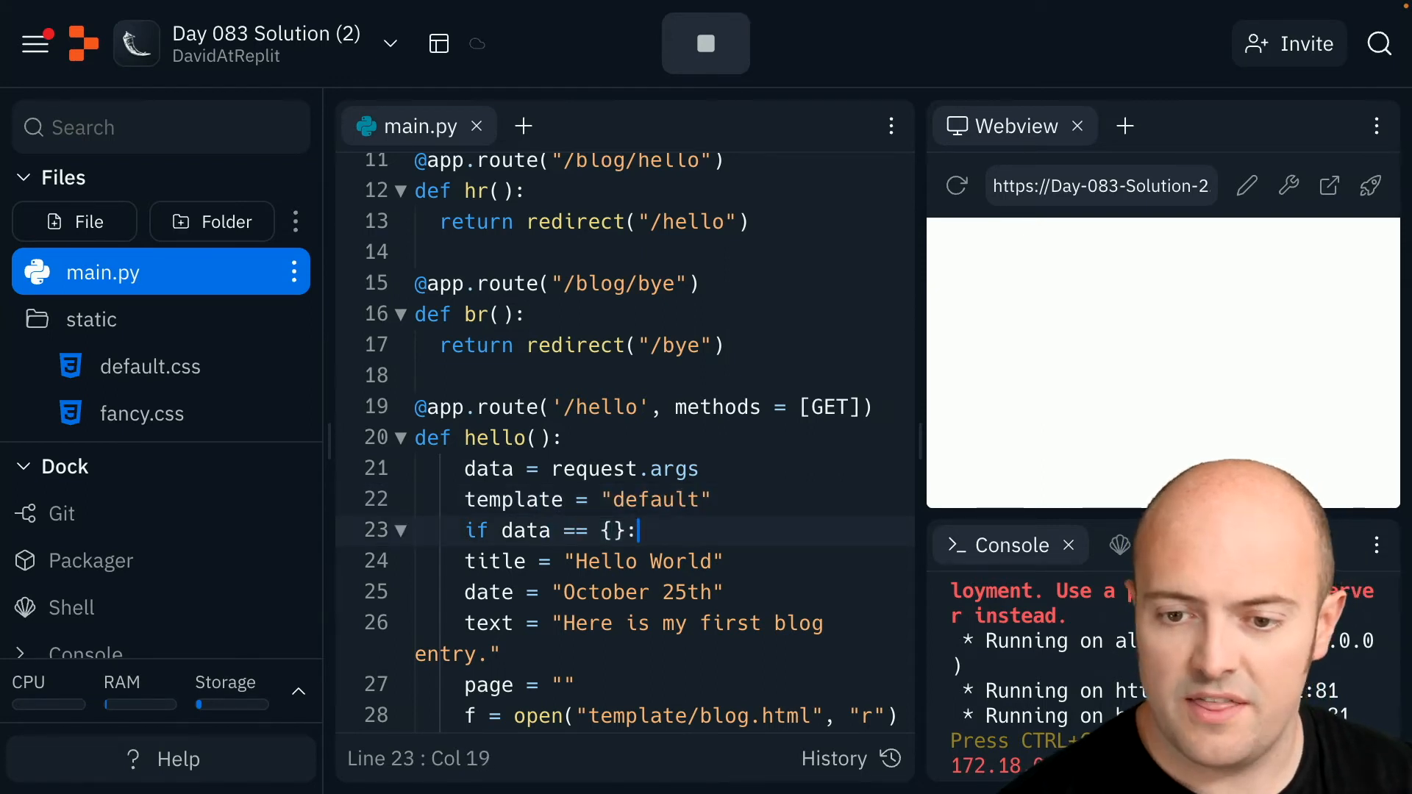
double_click(575, 531)
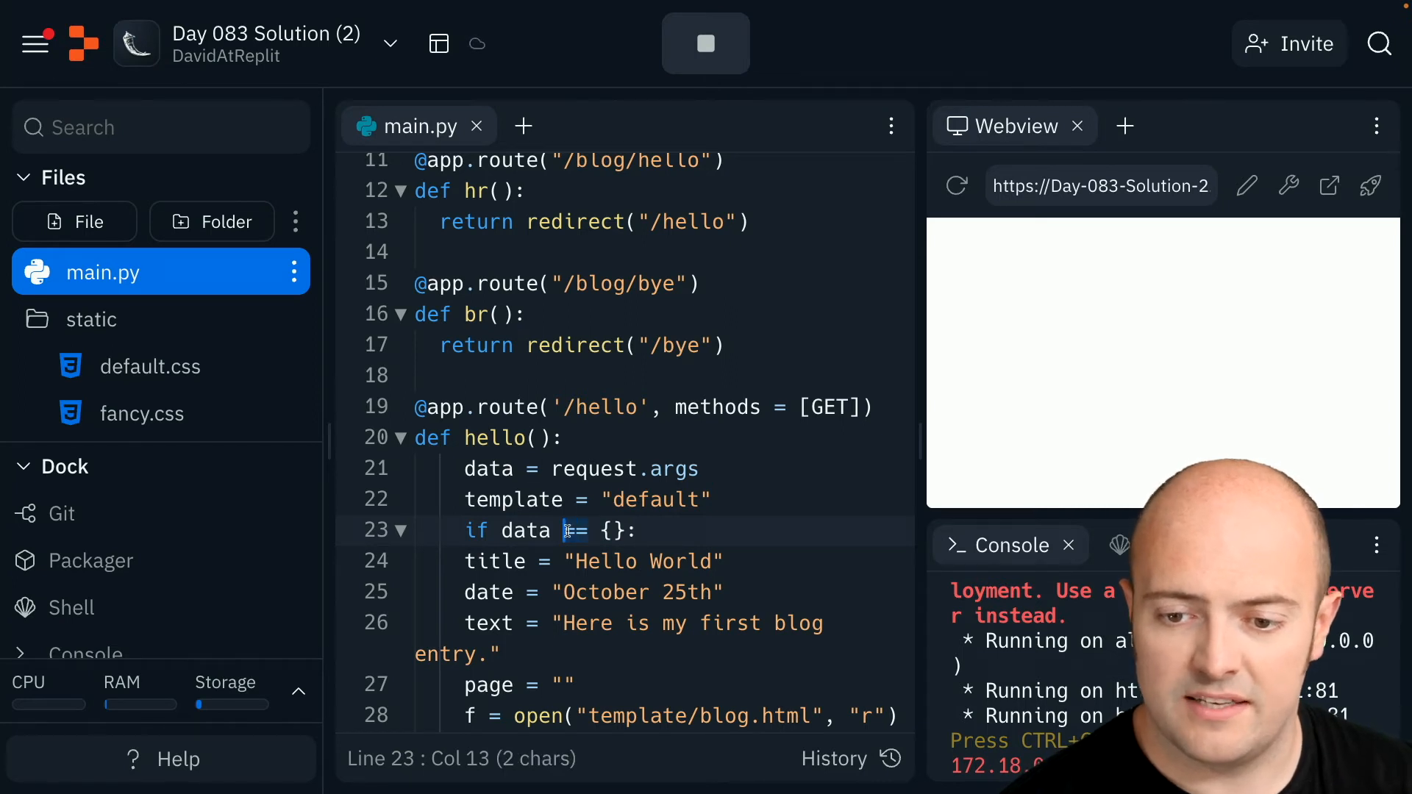
text(!=)
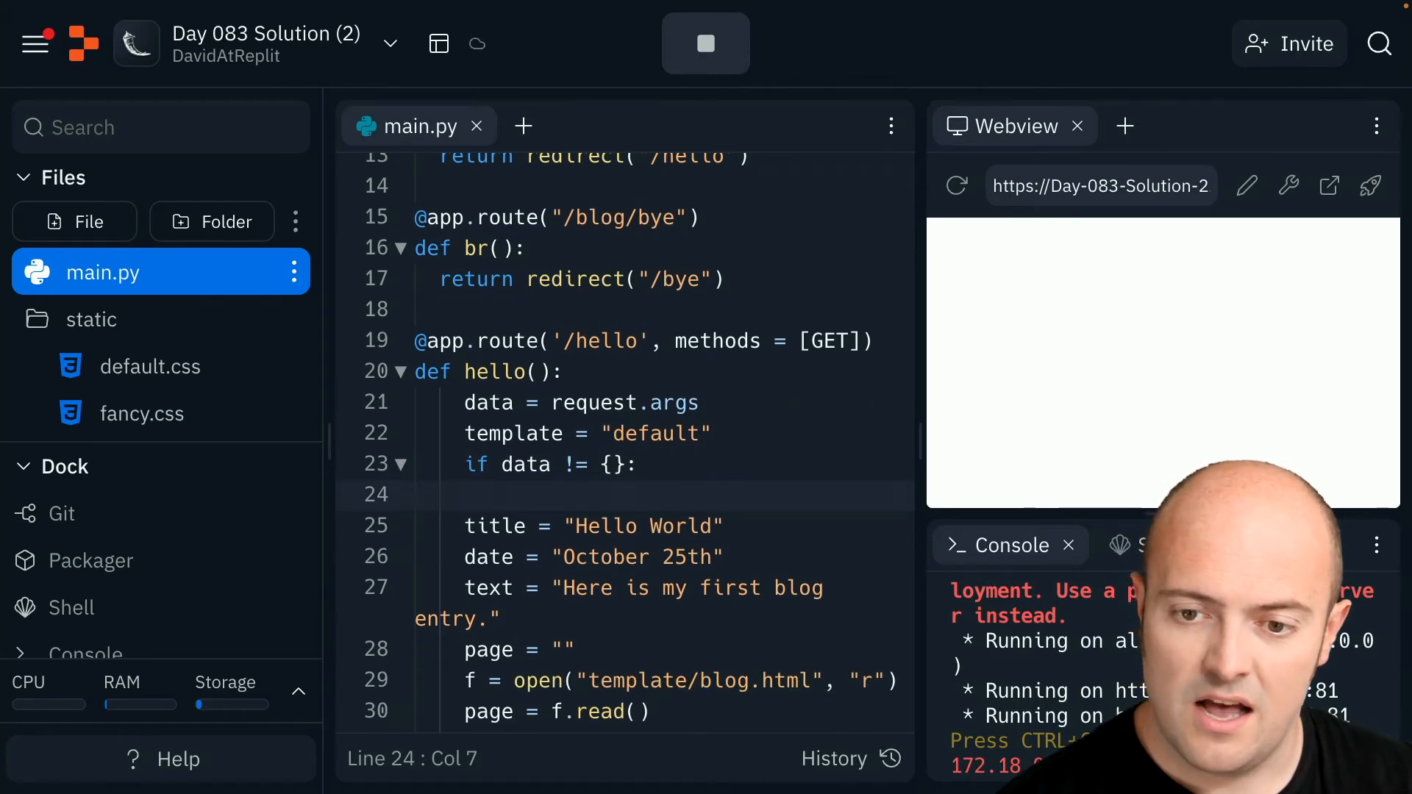
text(template =)
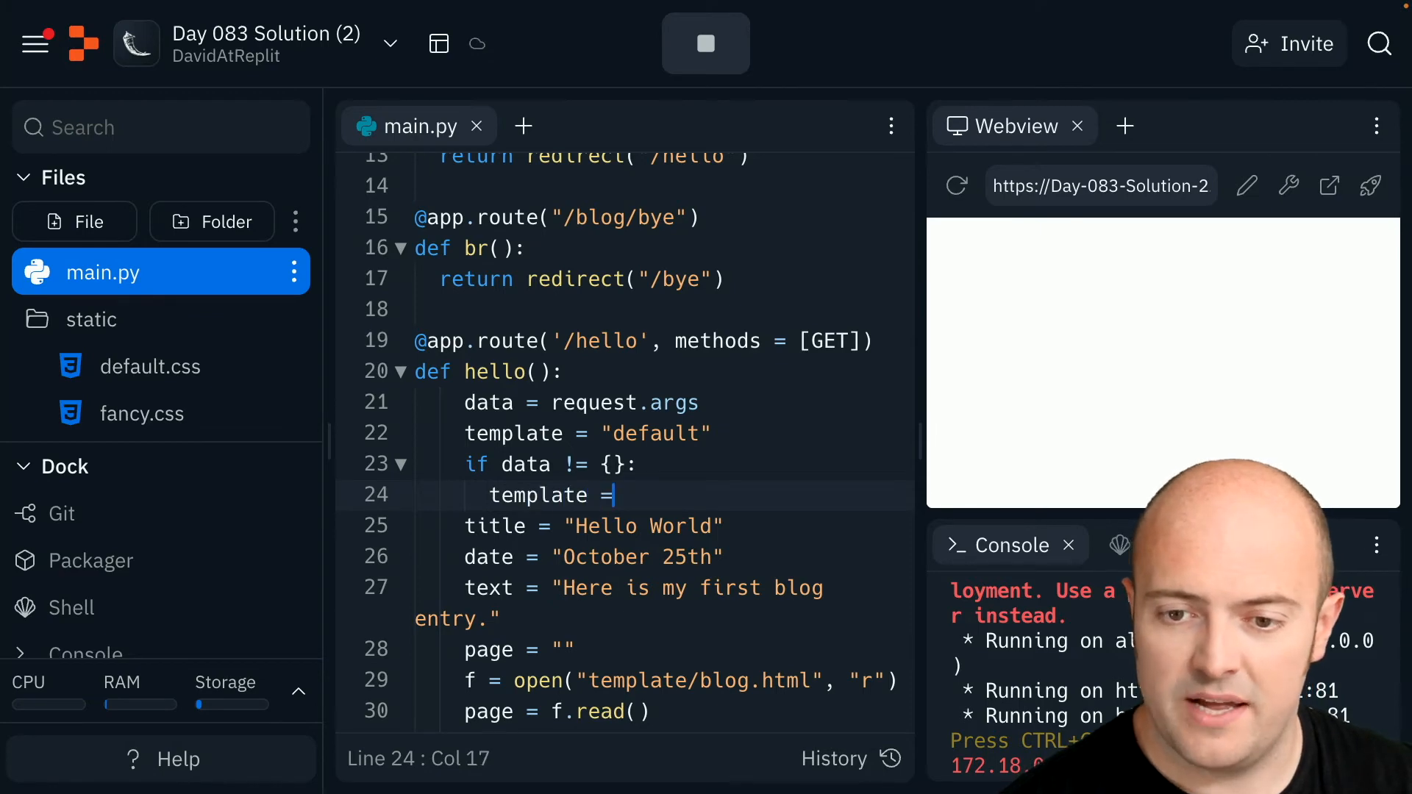
text(data[])
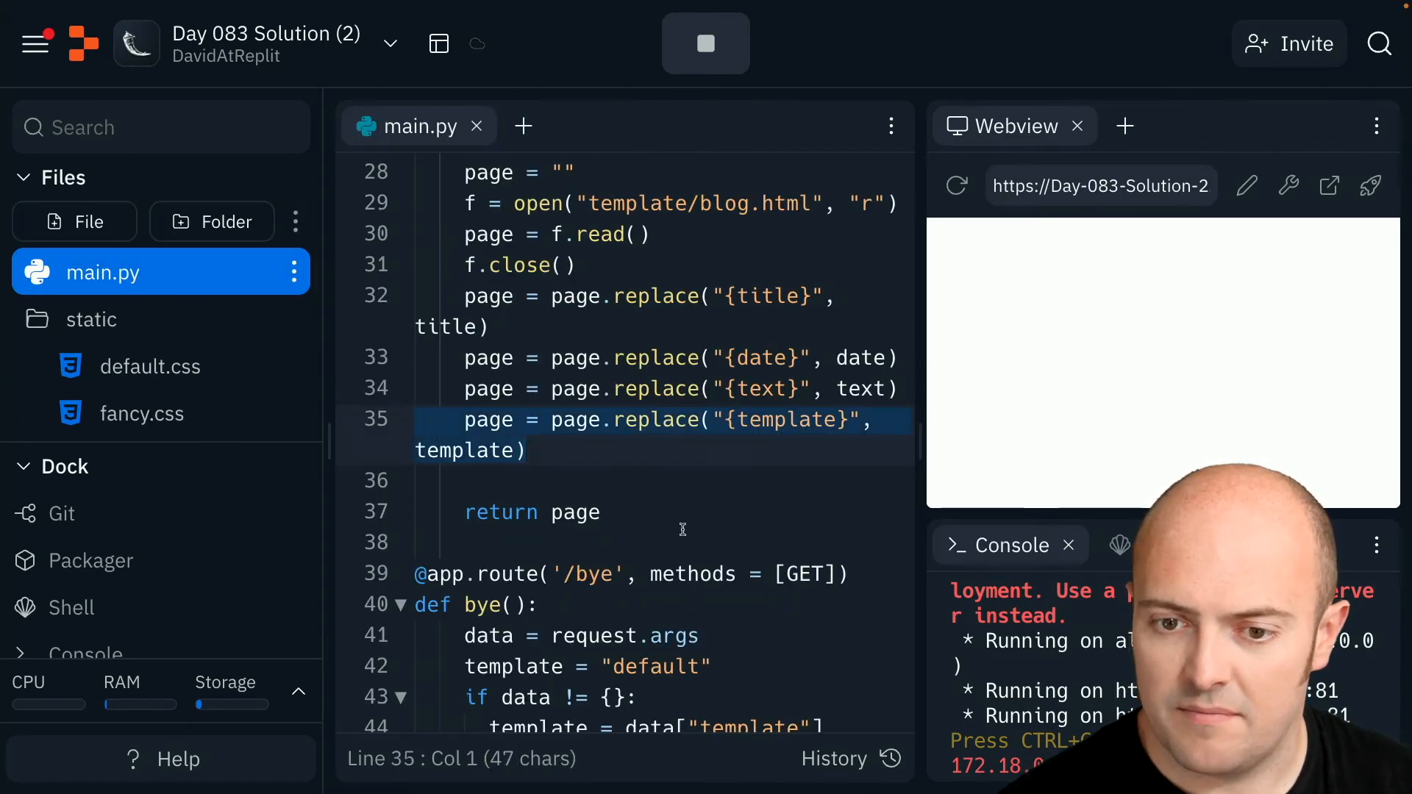
scroll(down, 3)
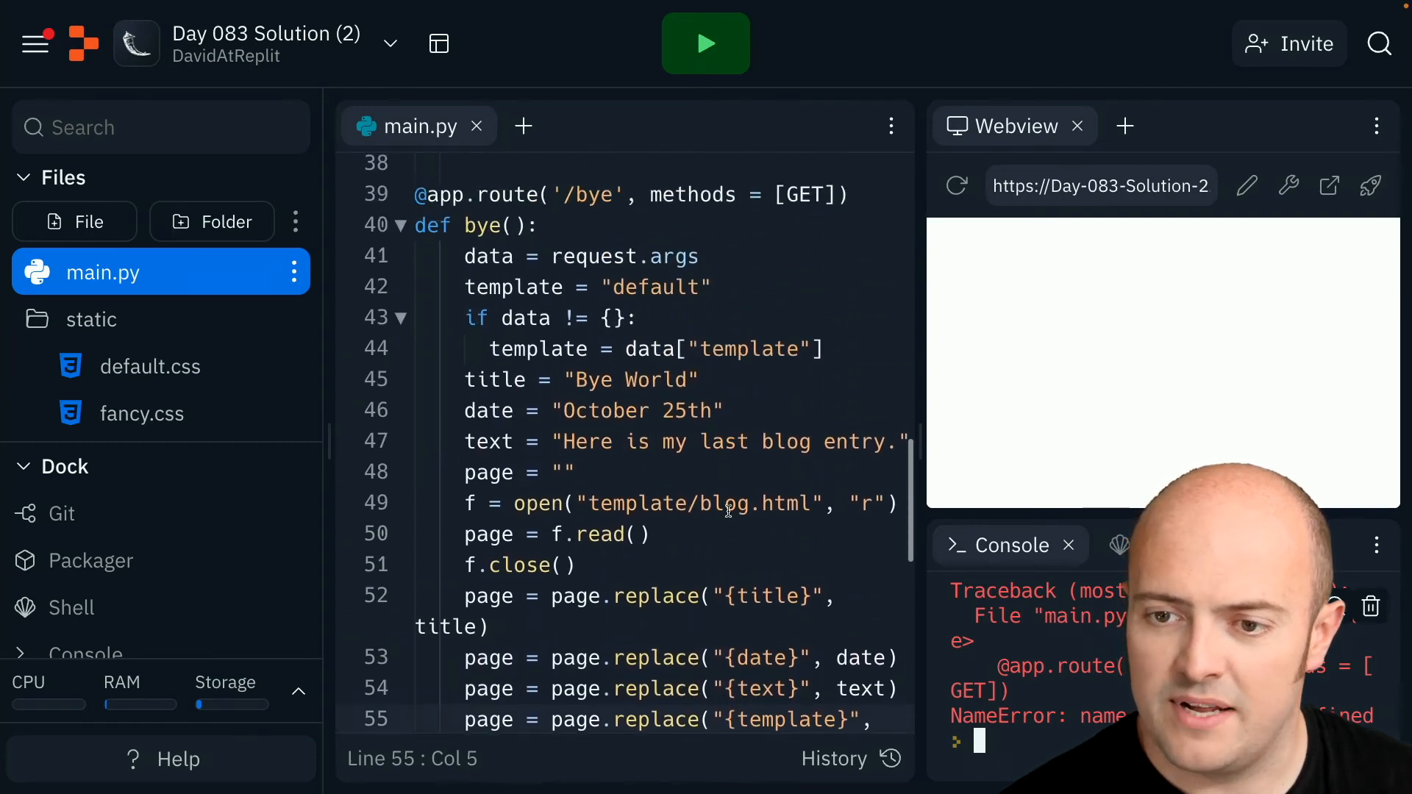
Rerun the blog app with the Run button after the NameError traceback
click(164, 9)
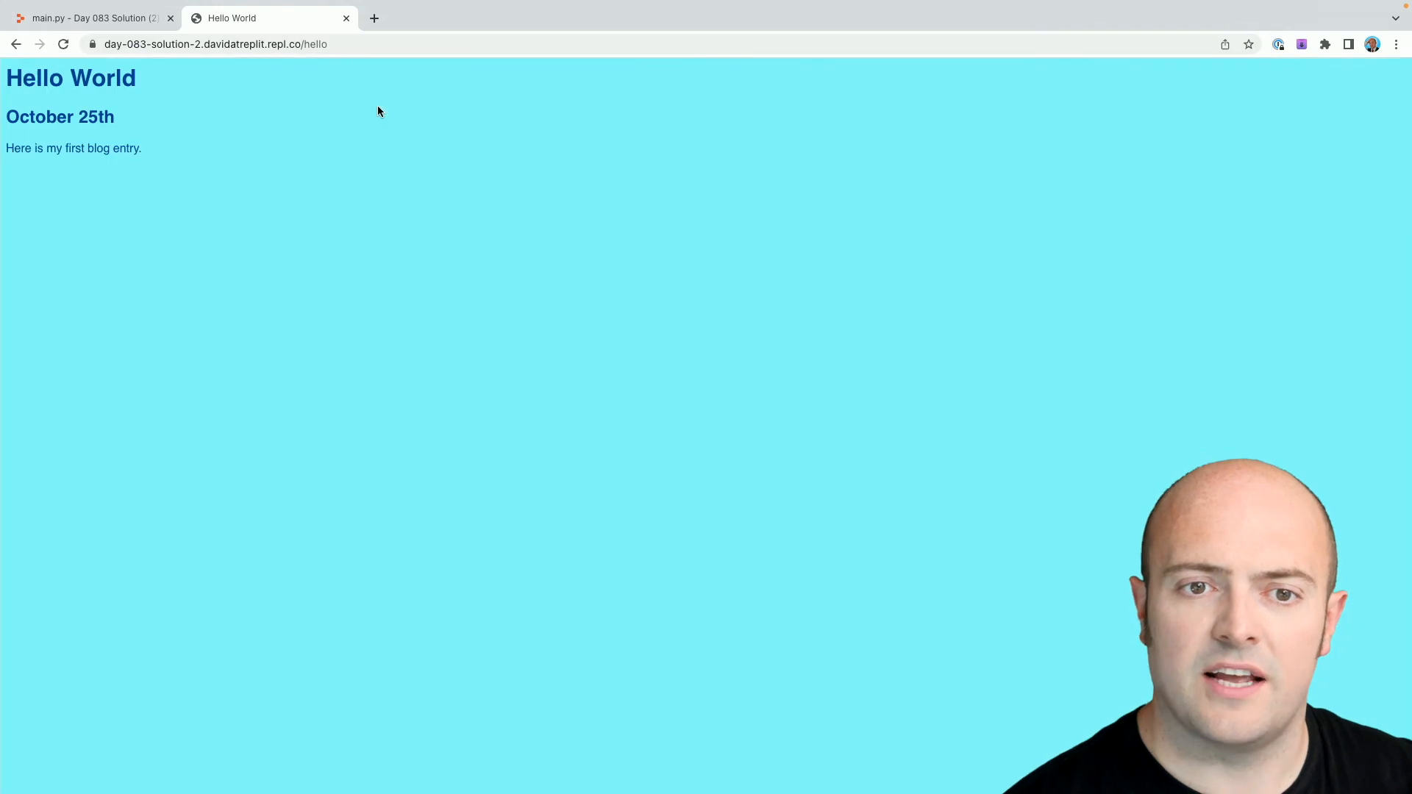
Load /bye with ?template=default, then change the query value to super
click(416, 42)
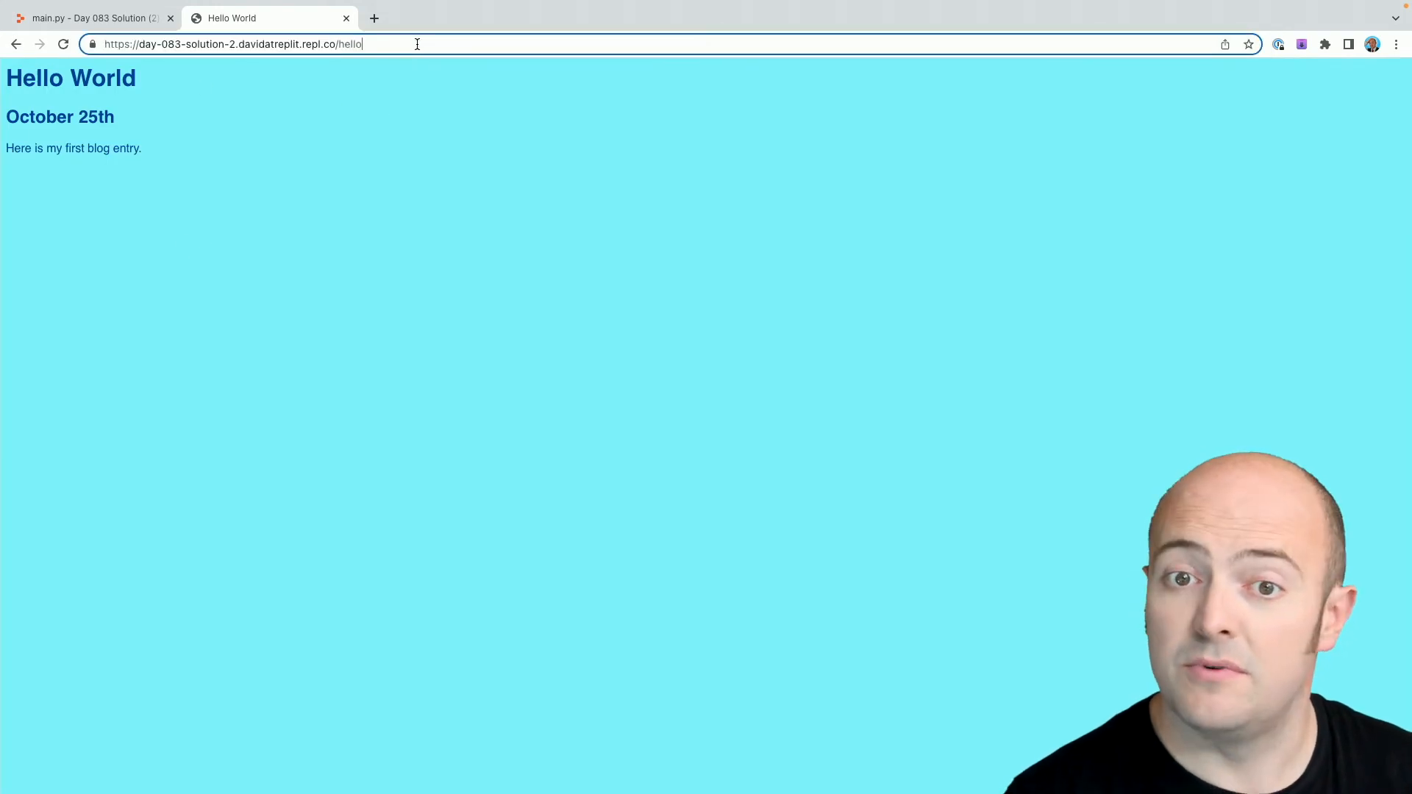
text(?template=default)
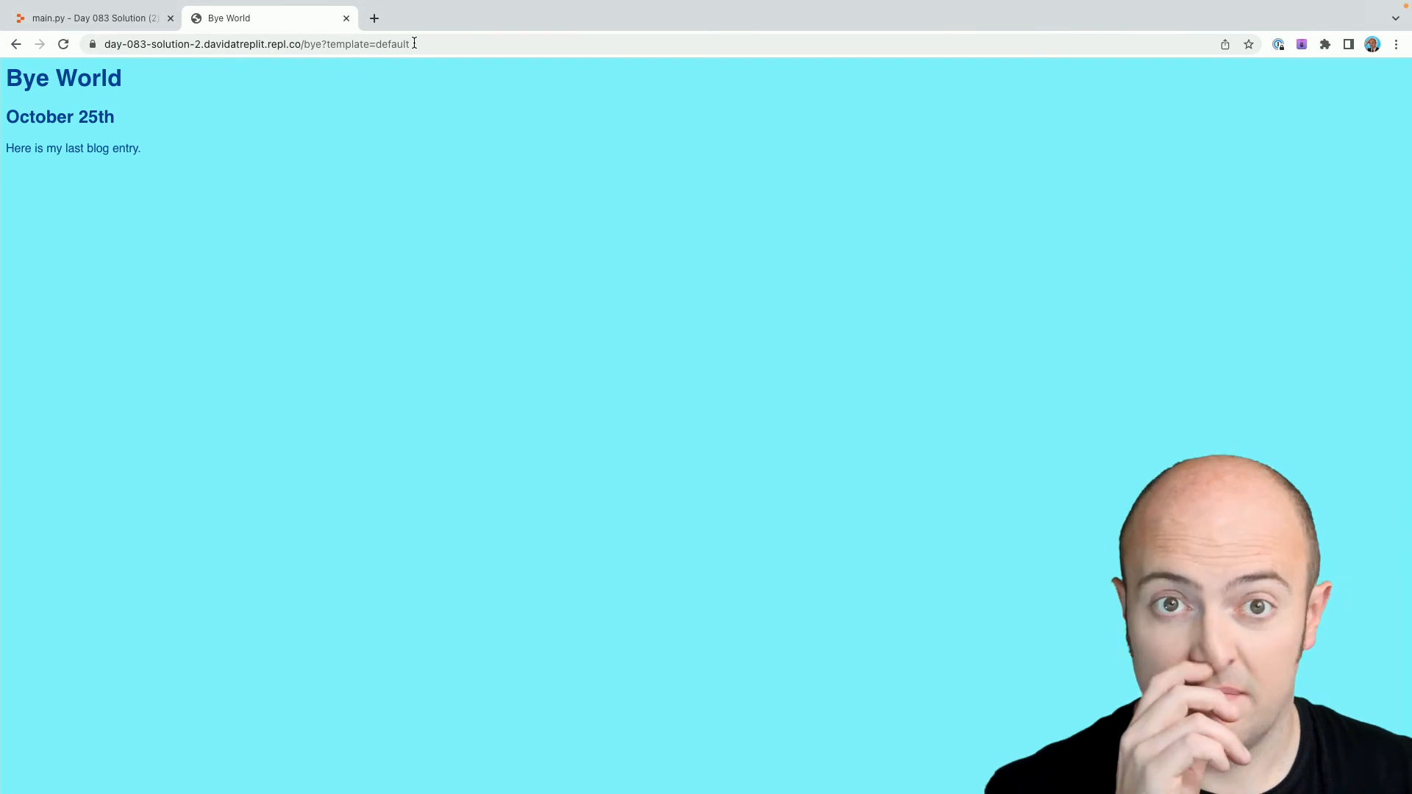
double_click(428, 43)
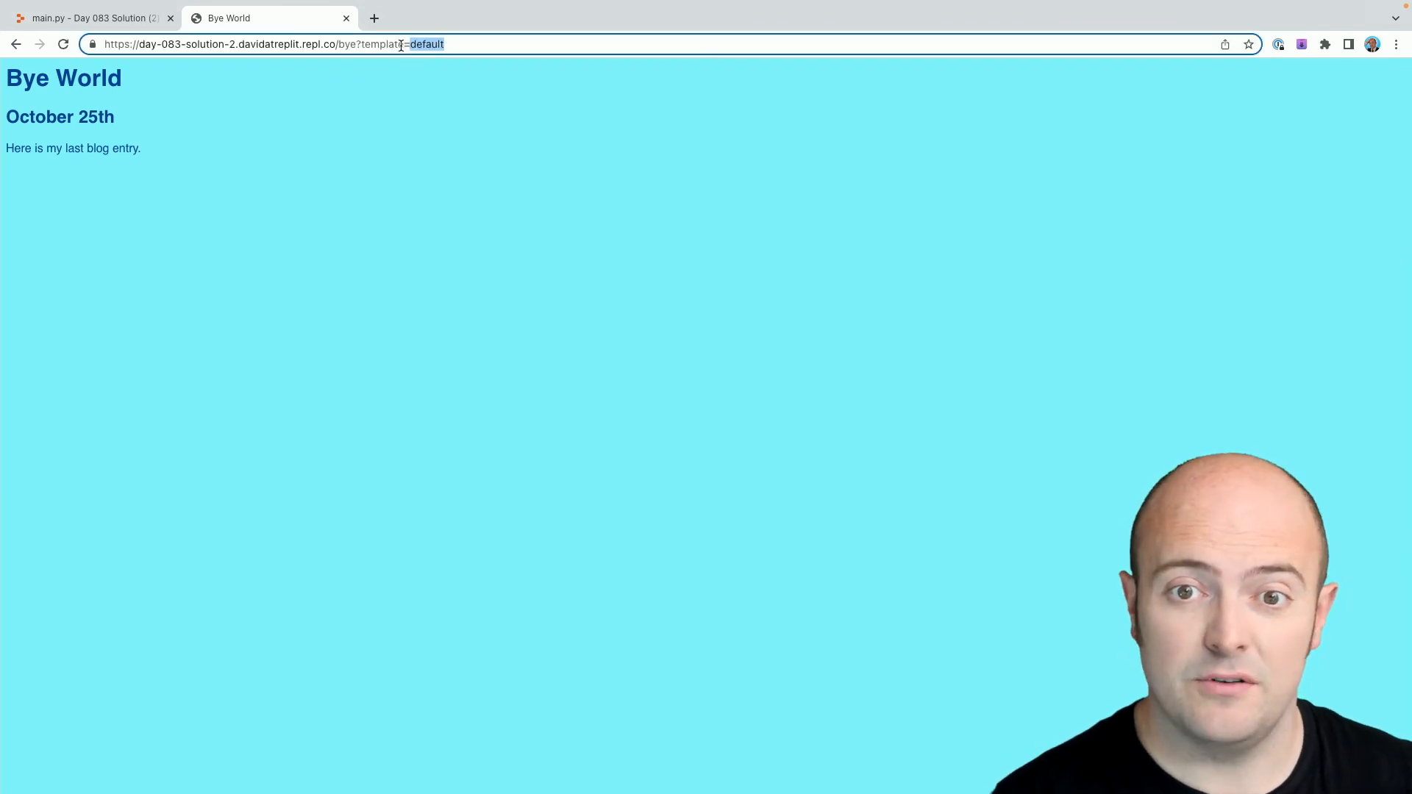
mouse_move(556, 90)
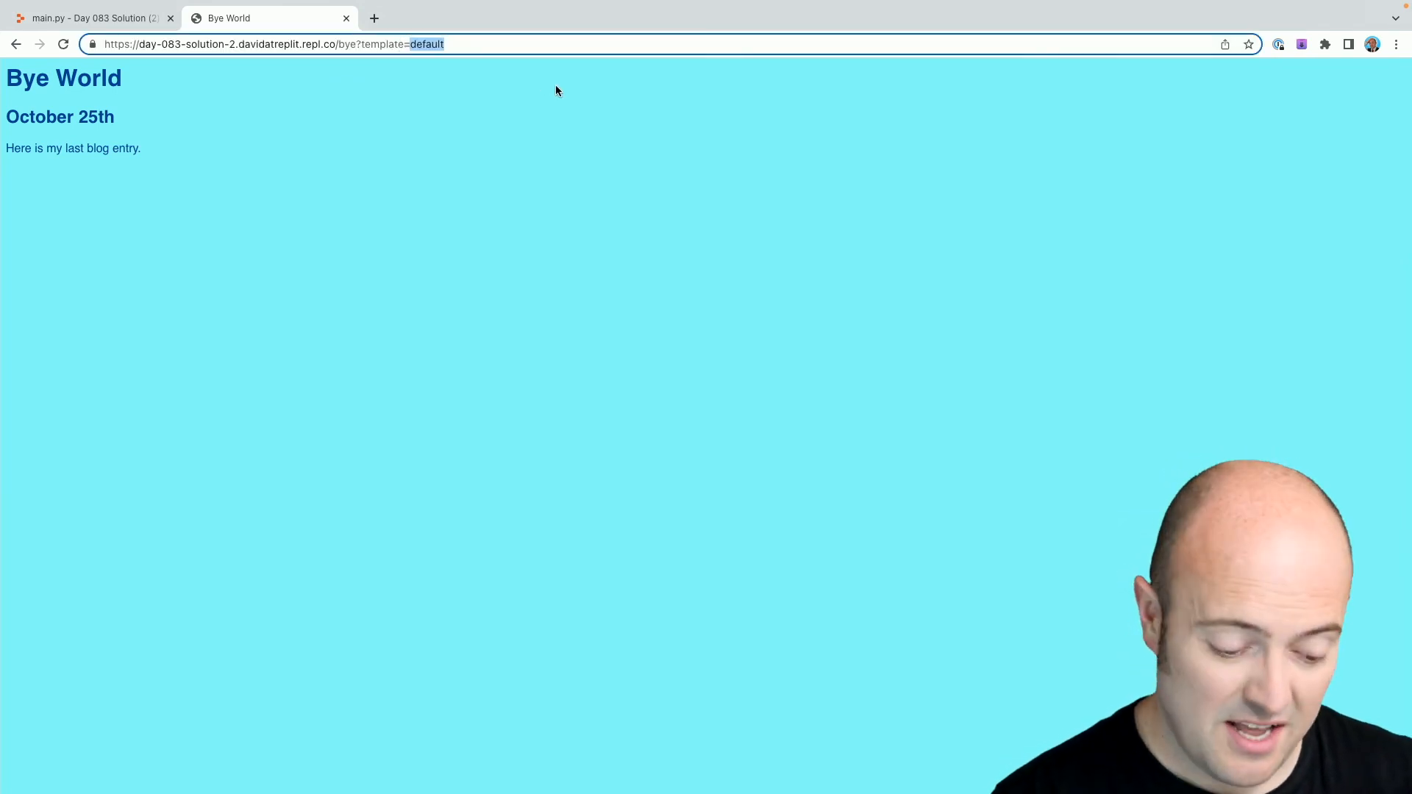
text(super)
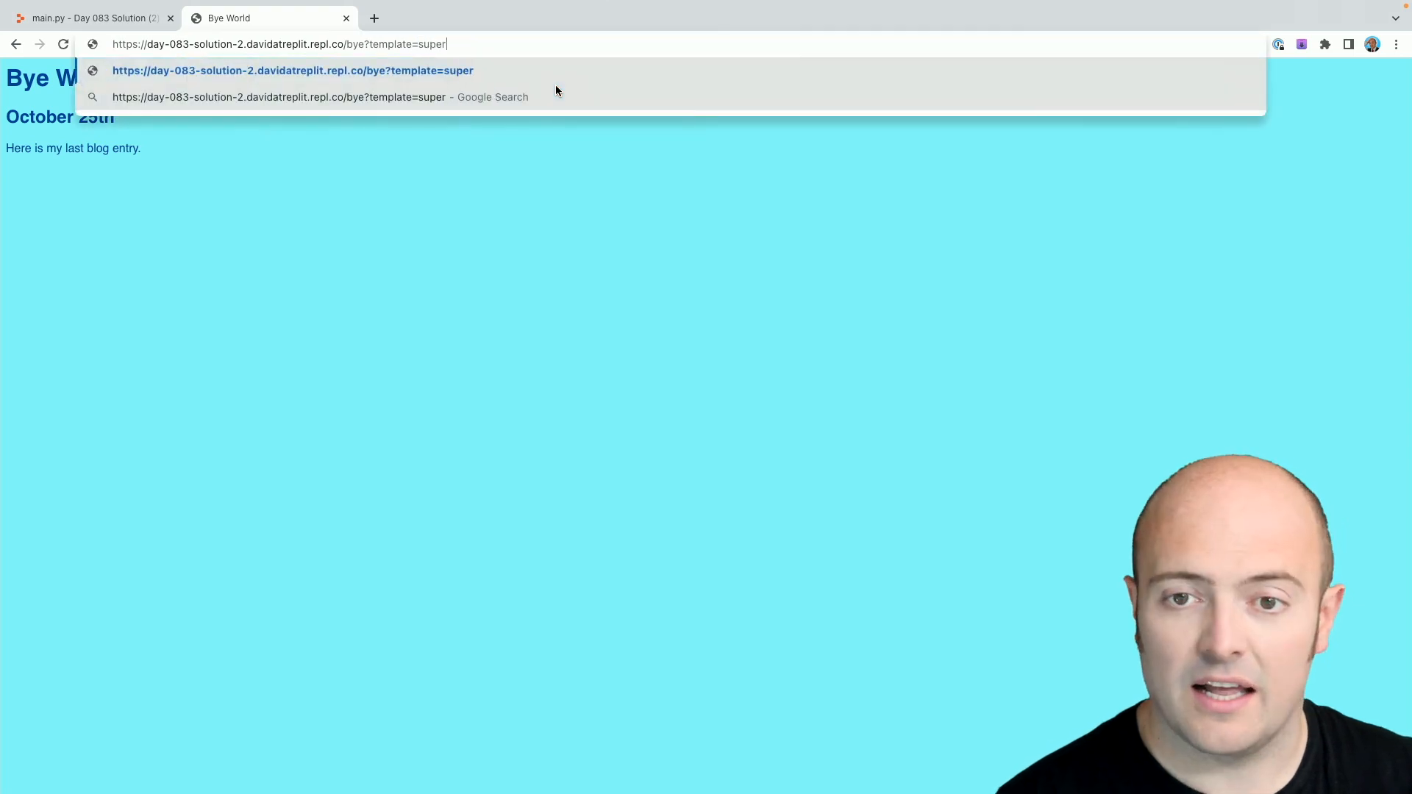